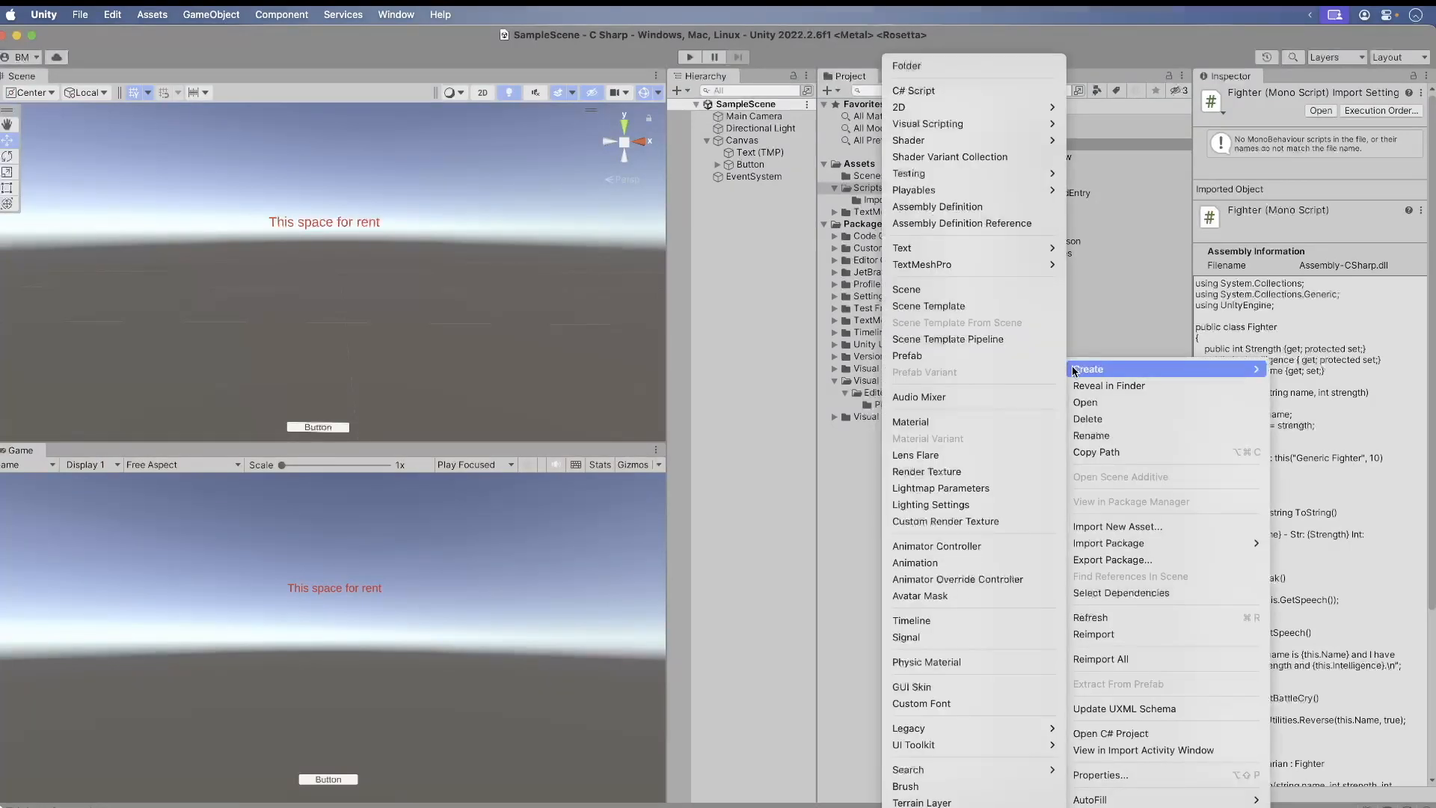
- Create a new C# script named ICombatant in the Scripts folder
left_click(913, 89)
type("ICombatant")
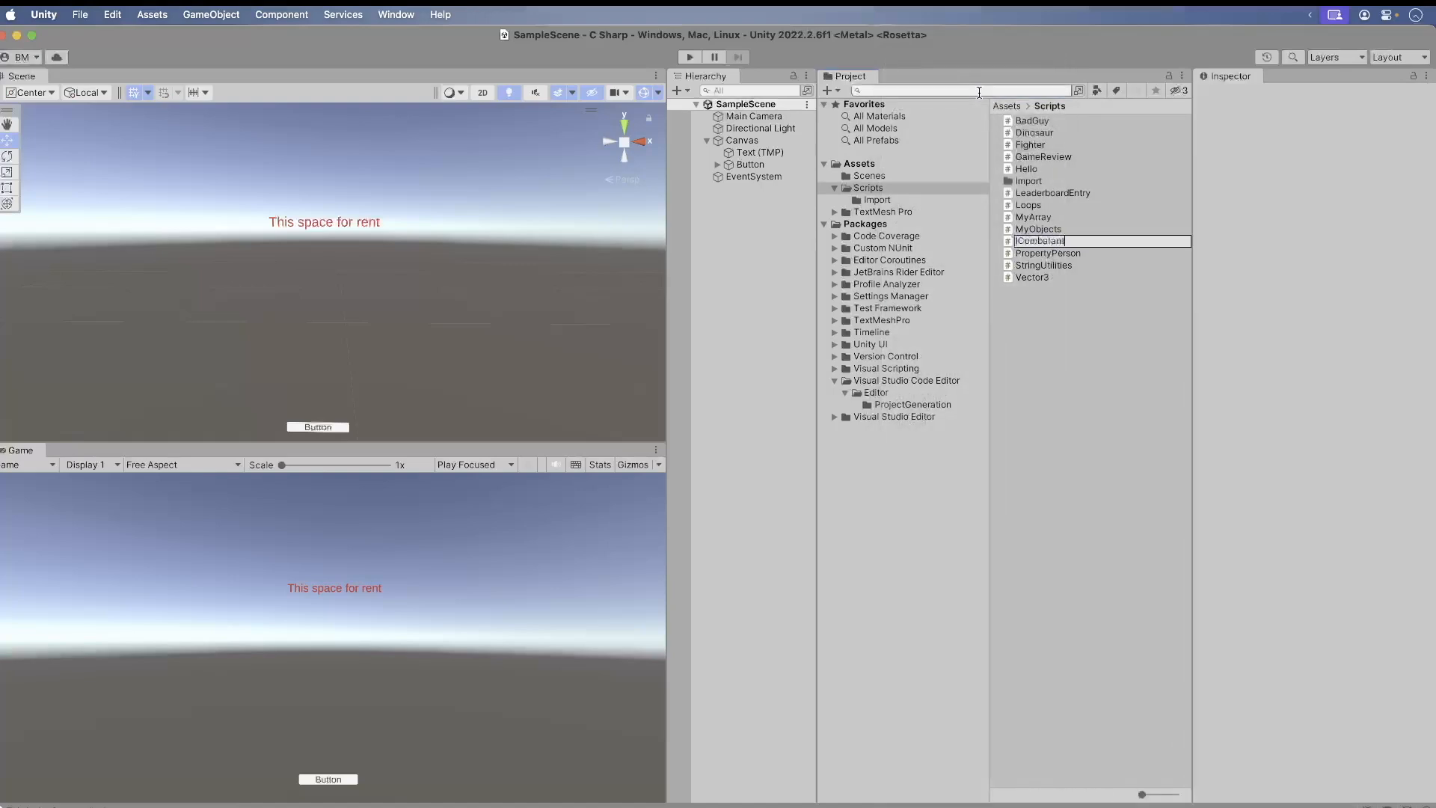
key("Return")
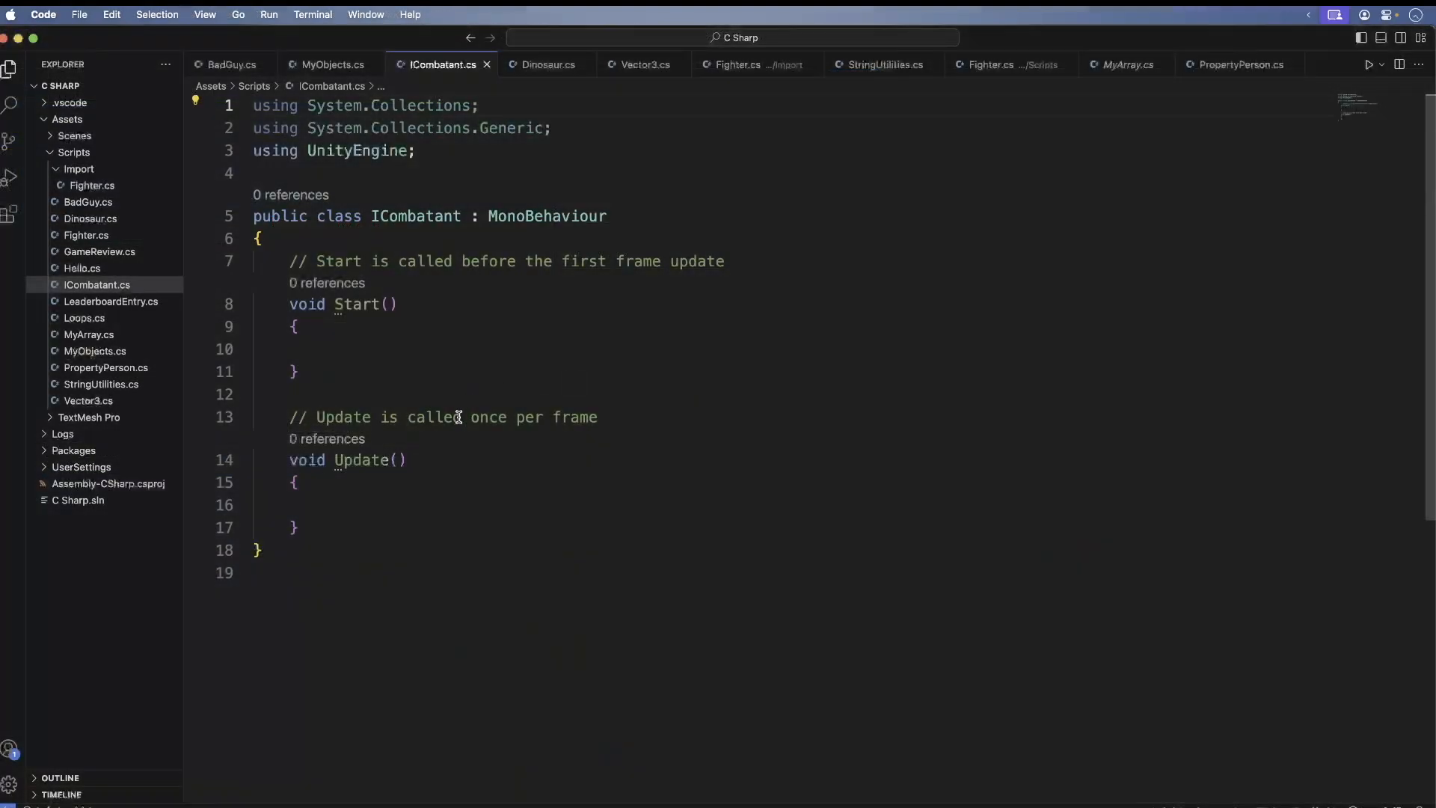
- Replace the template with 'public interface ICombatant'
scroll("down", 3)
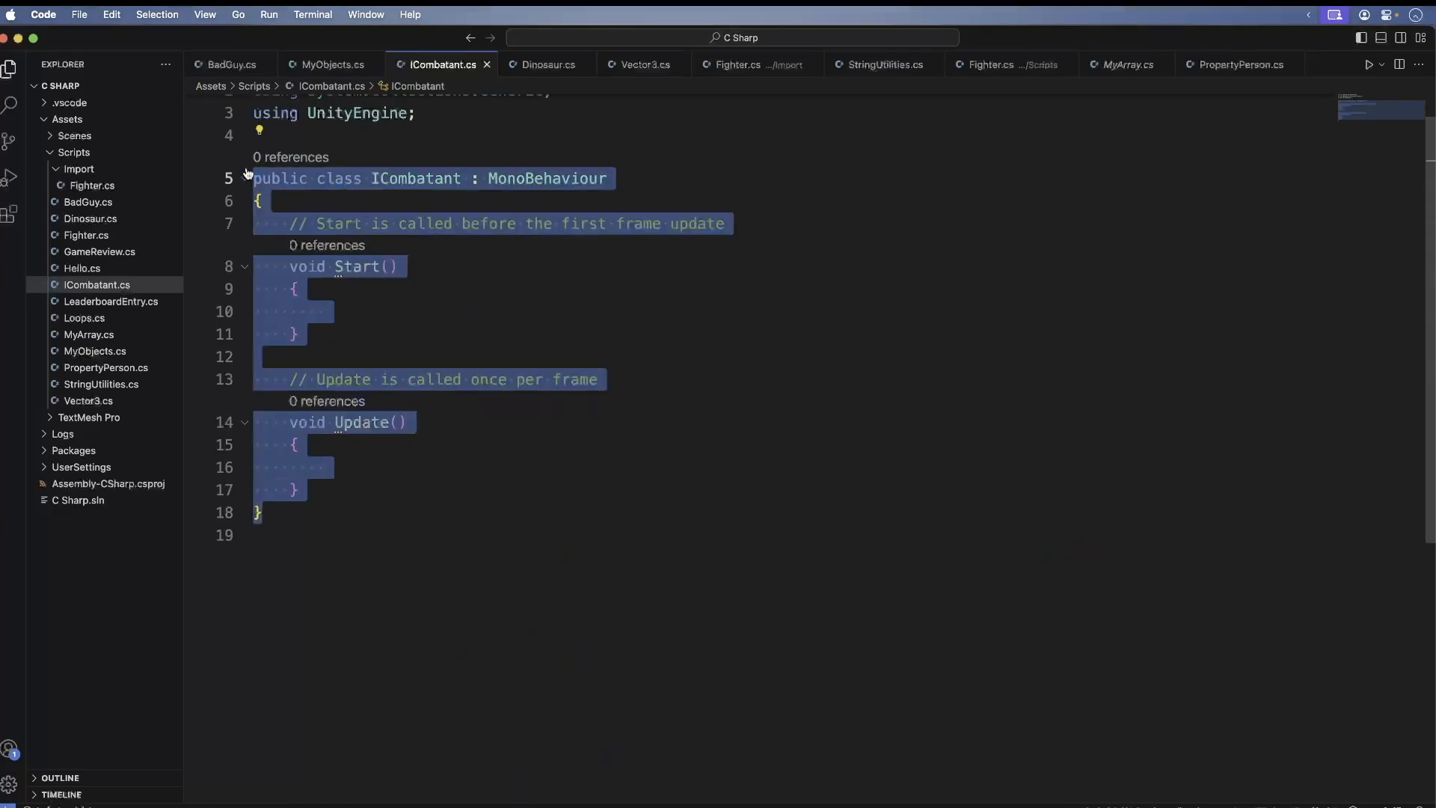
type("pu")
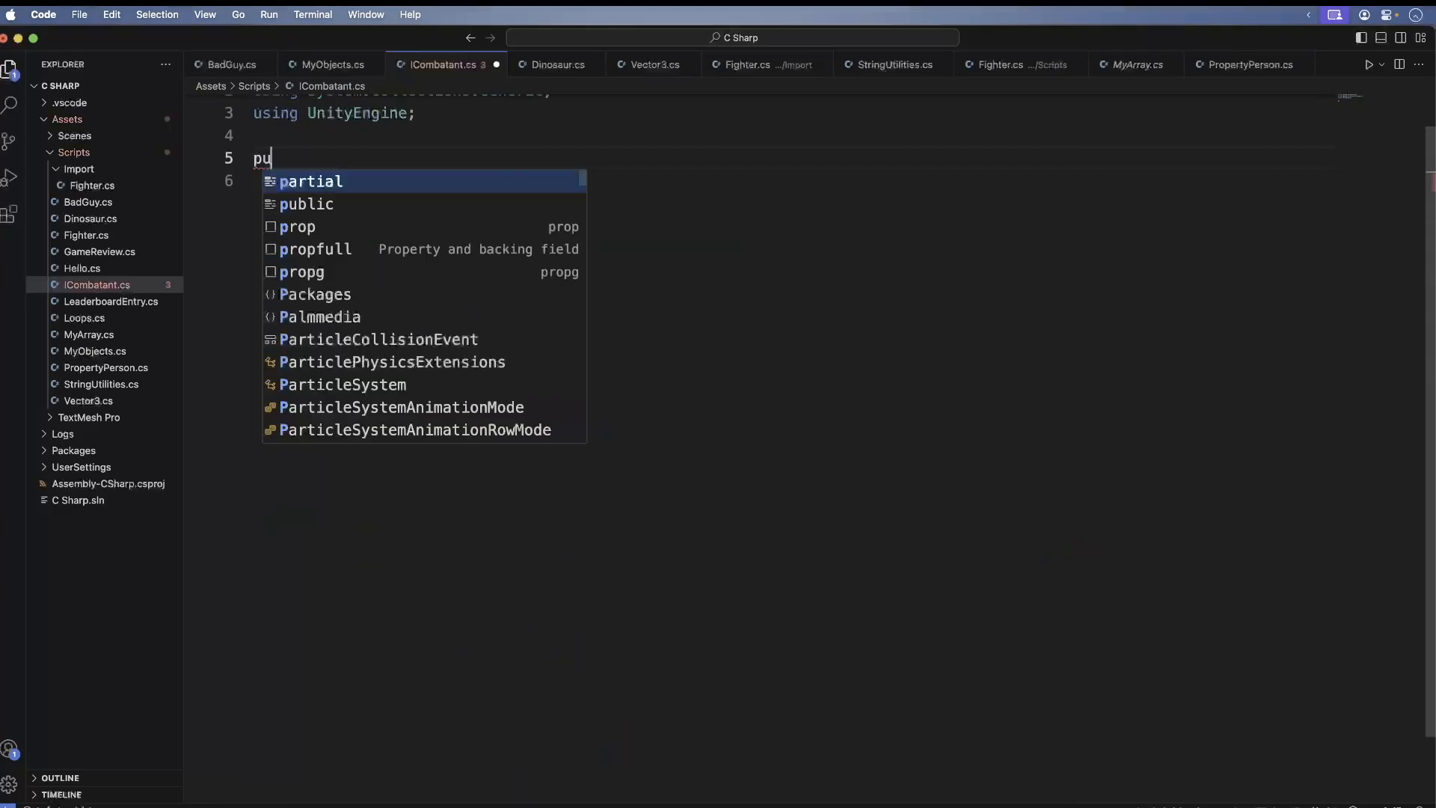
type("blic")
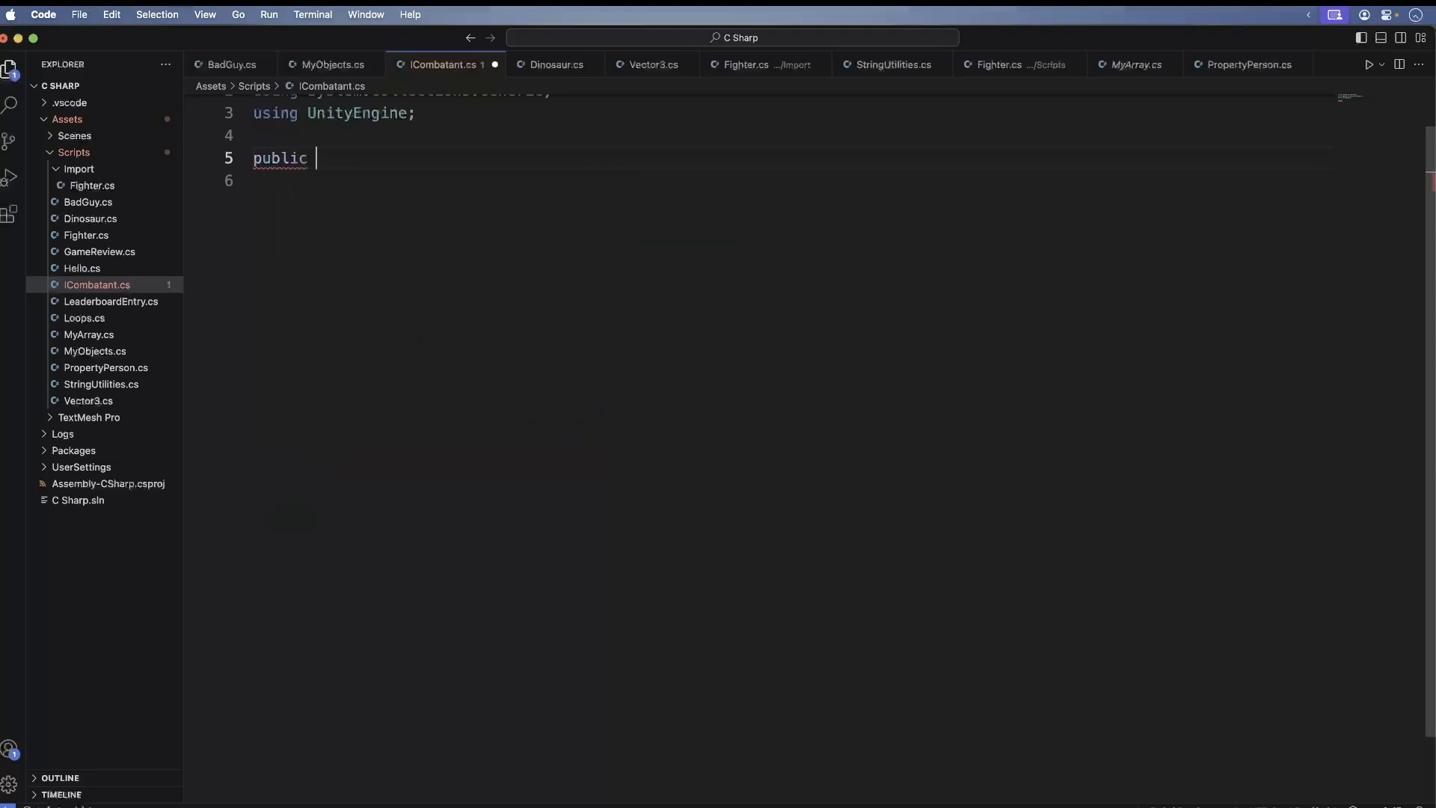
type("inter")
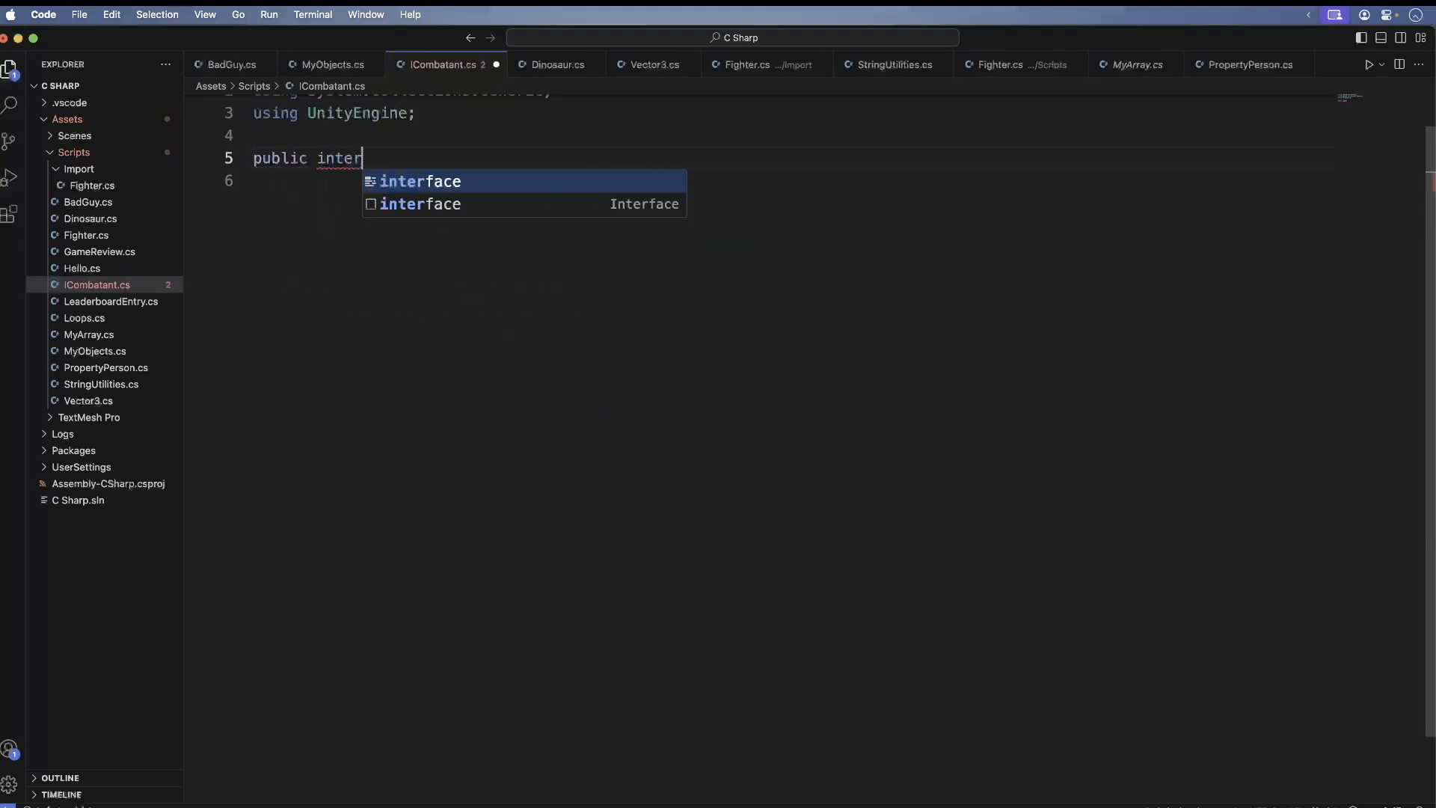
type("face IC")
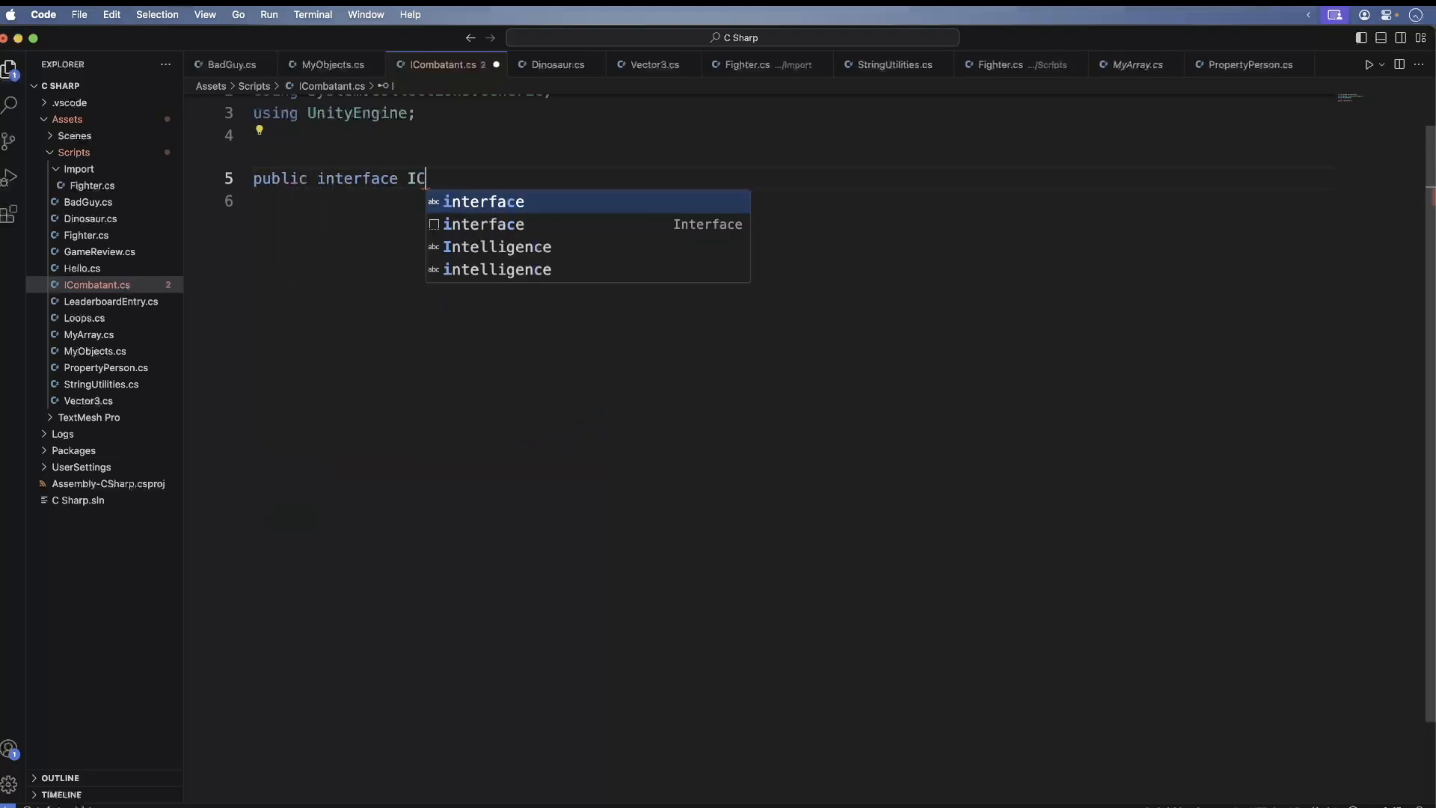
type("ombatant")
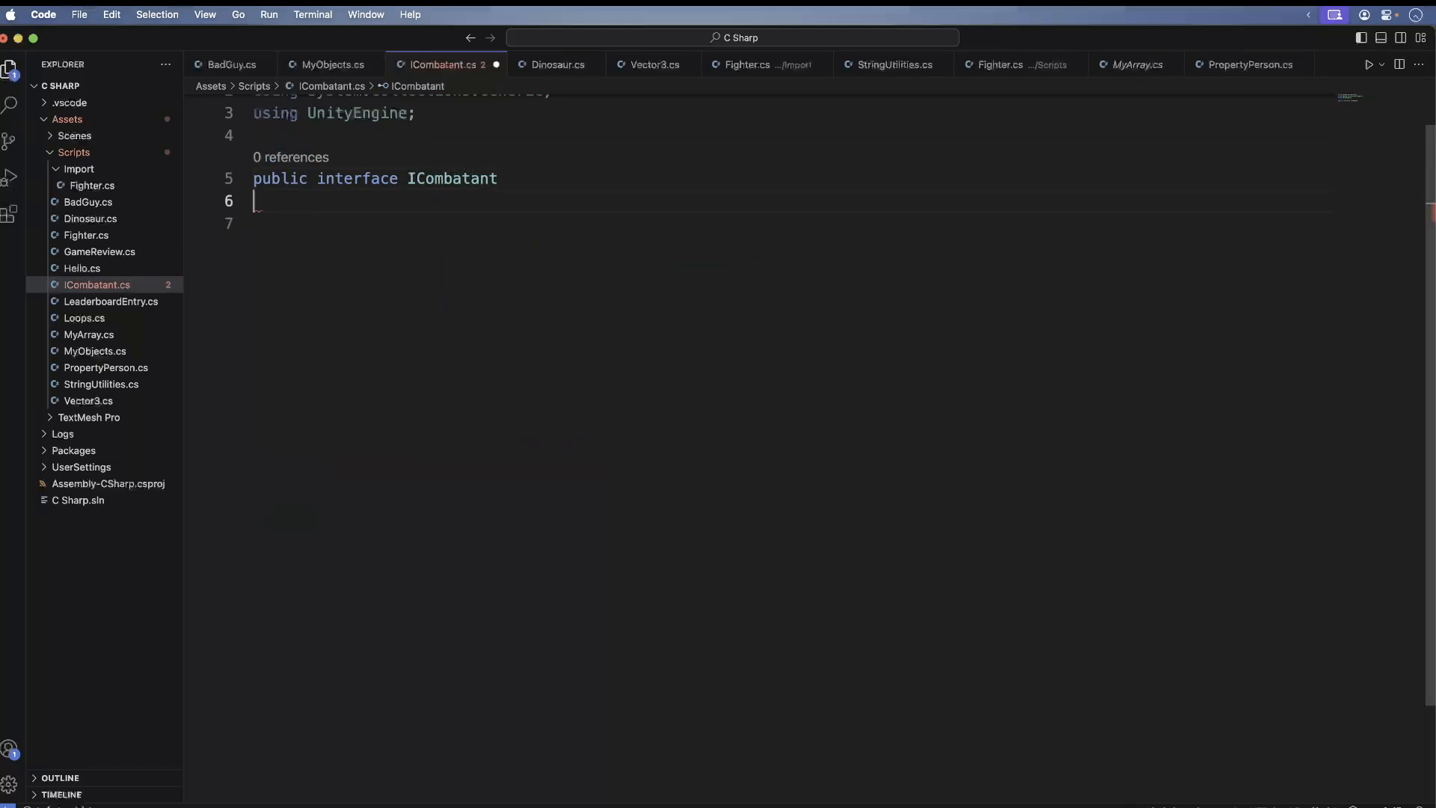
- Declare 'public string GetBattleCry();' inside the interface body
type("{p")
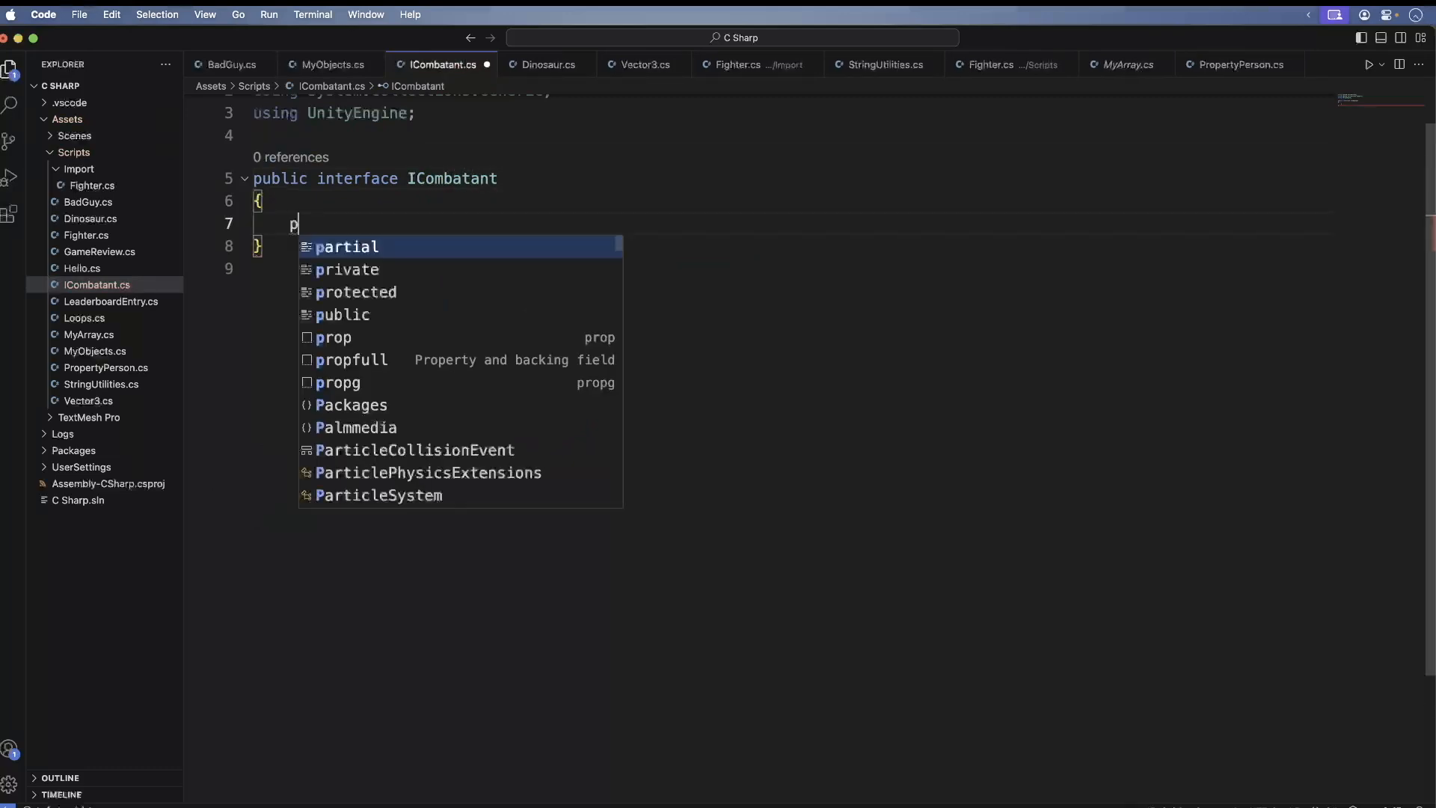
type("ublic str")
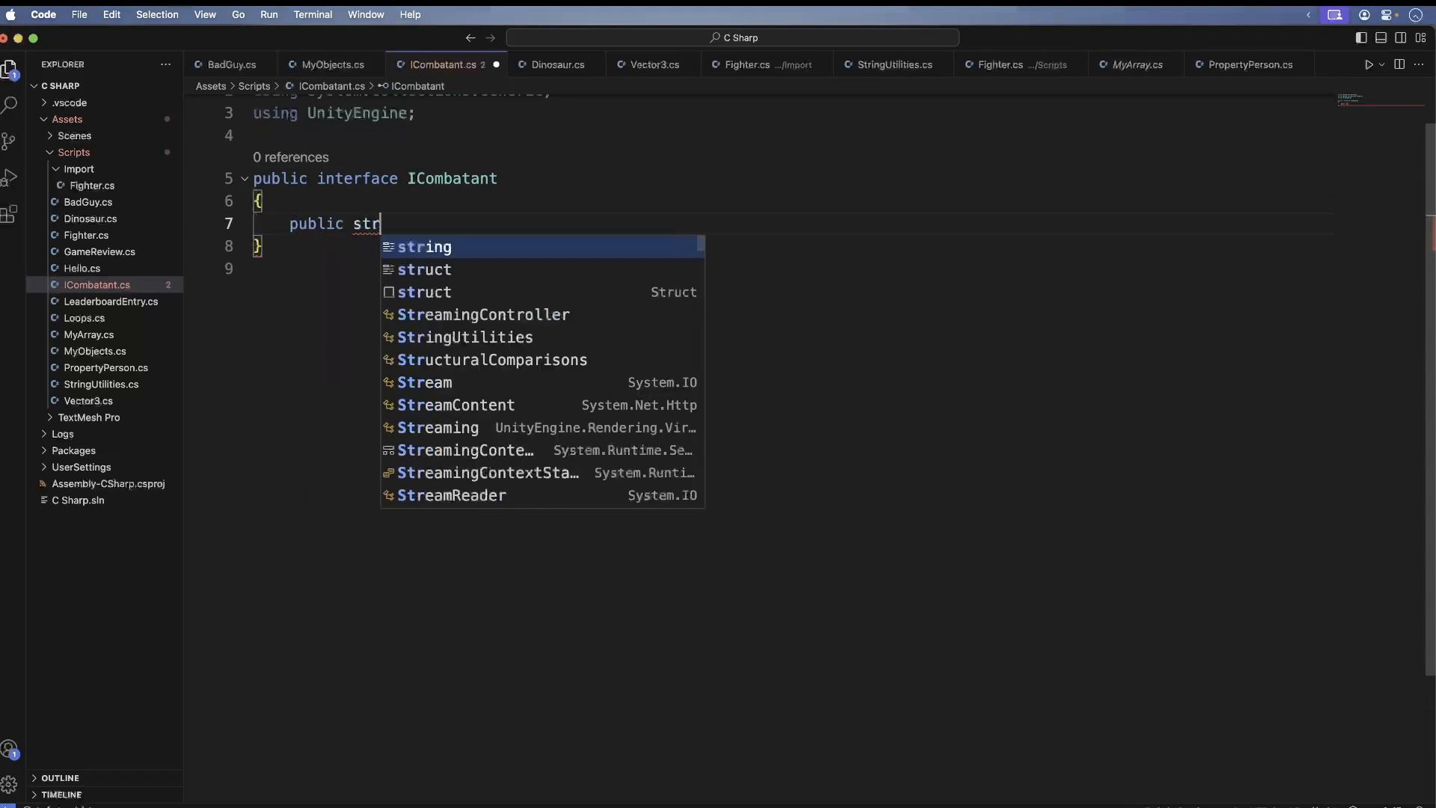
type("ing GetBattleCry")
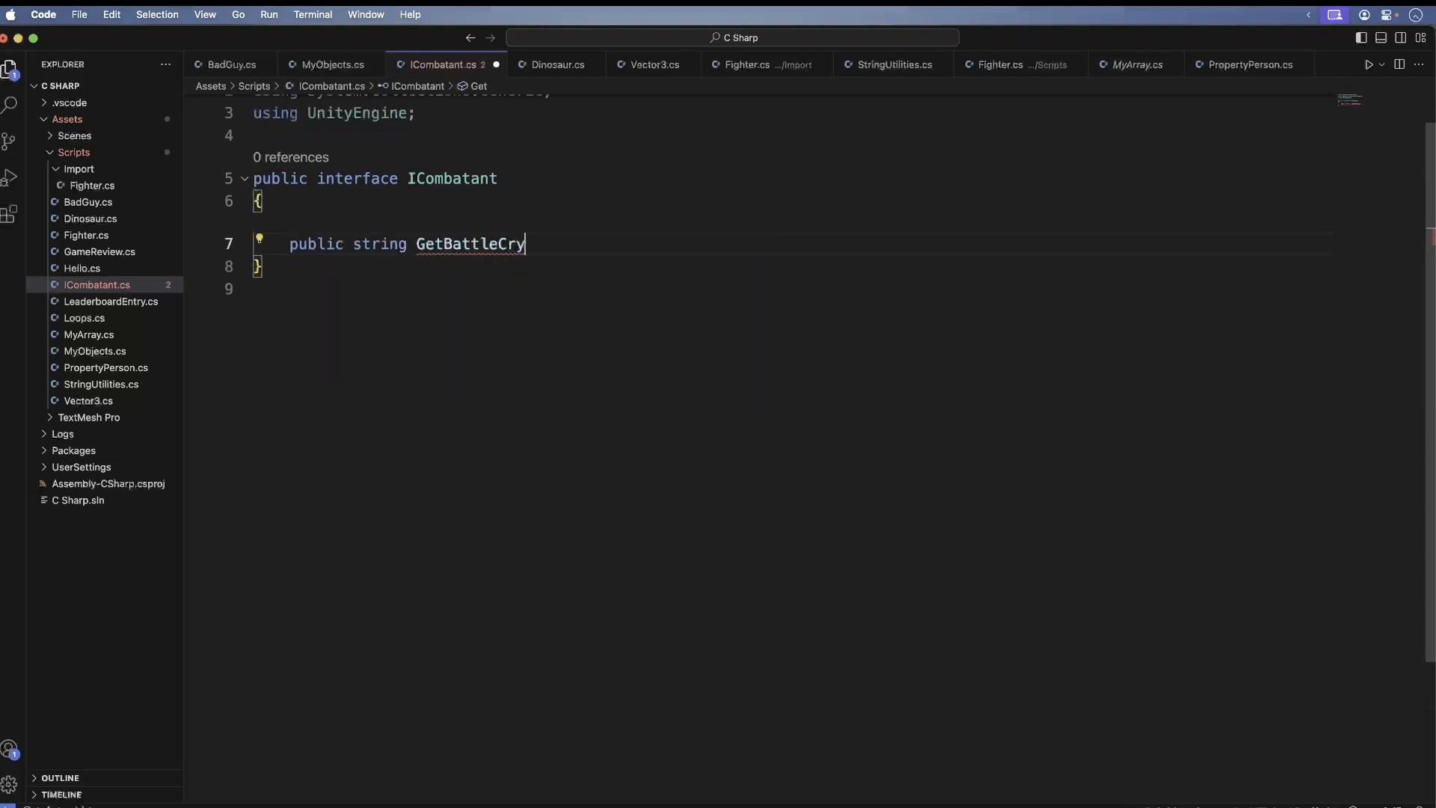
type("();")
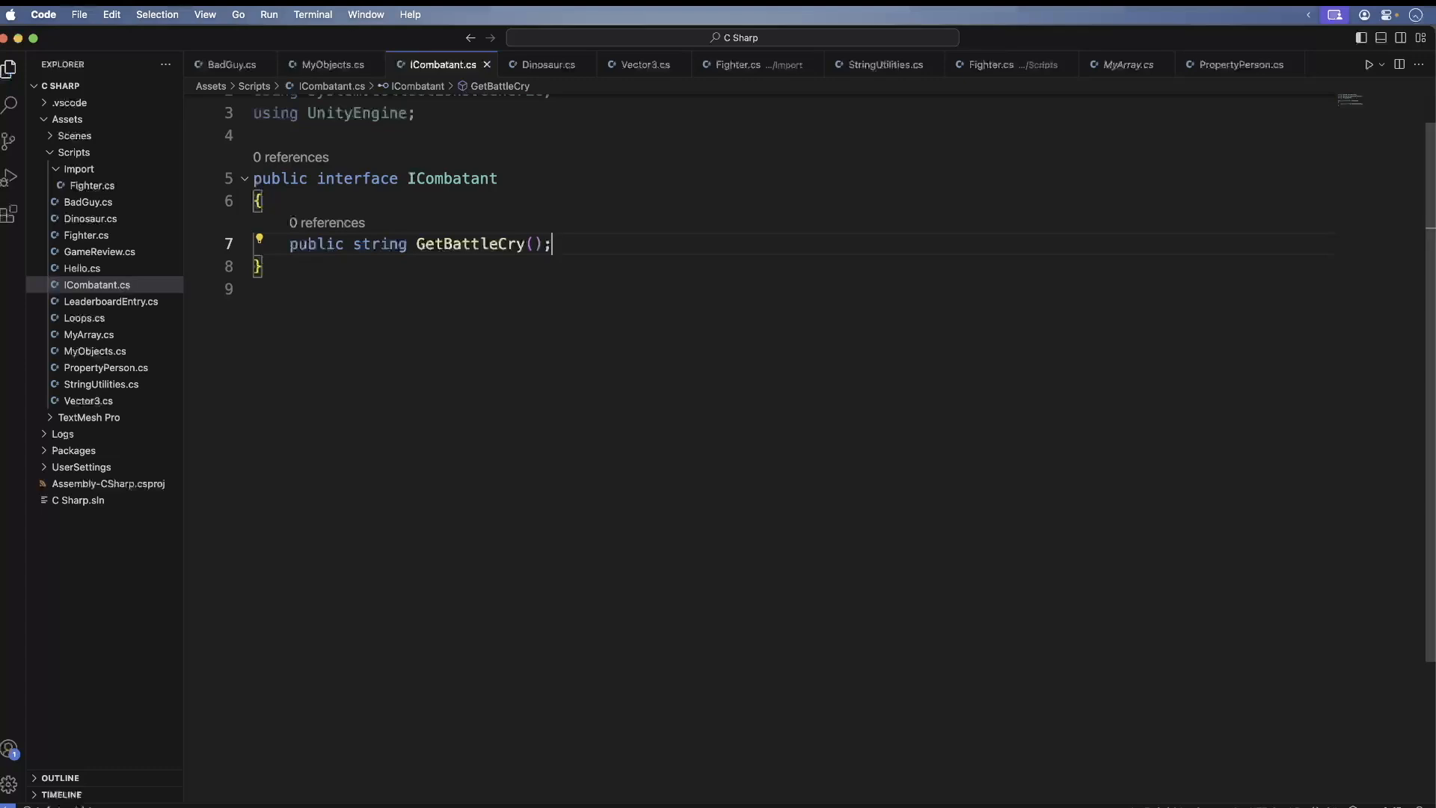
mouse_move(128, 297)
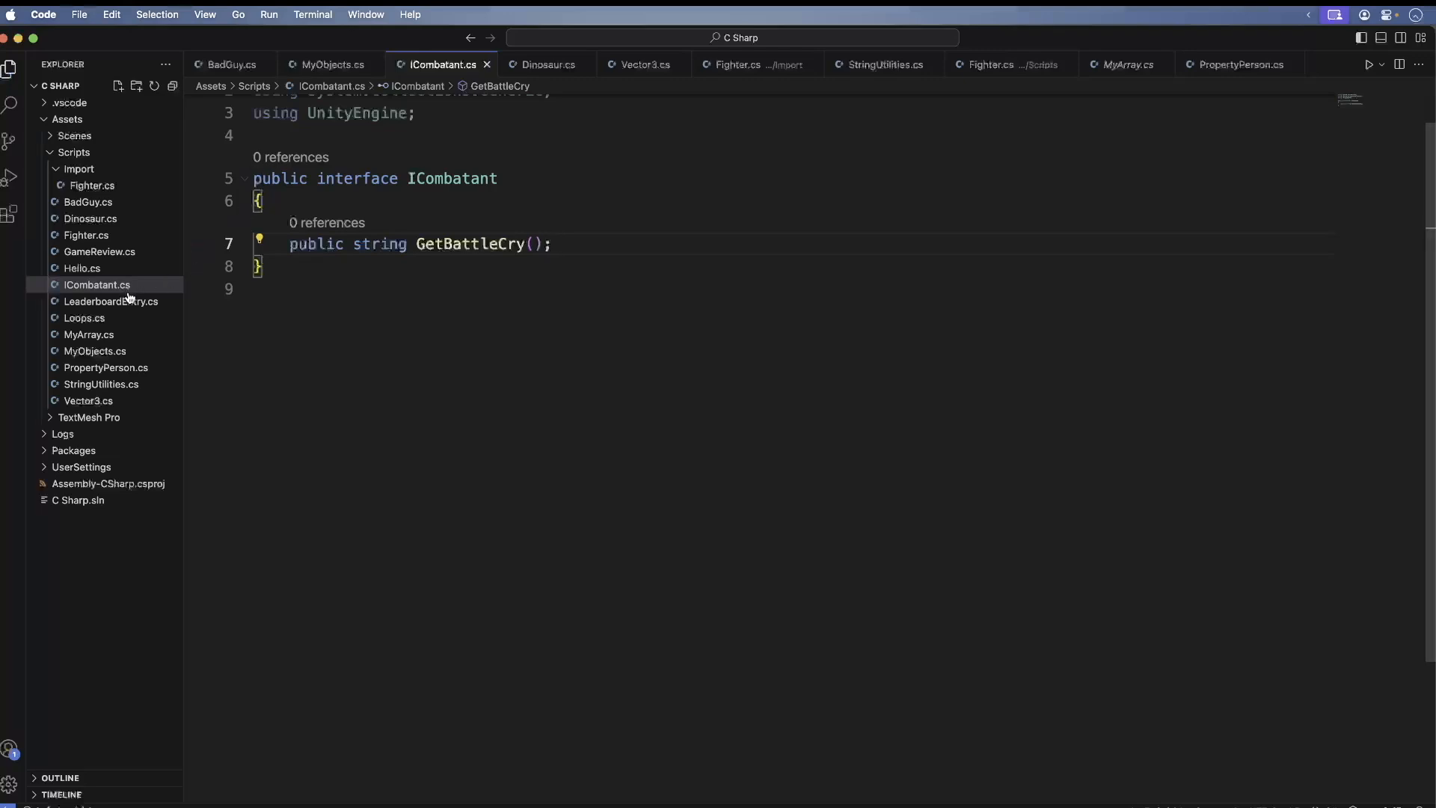
- In Fighter.cs, append ': ICombatant' to the class declaration and check GetBattleCry
left_click(87, 234)
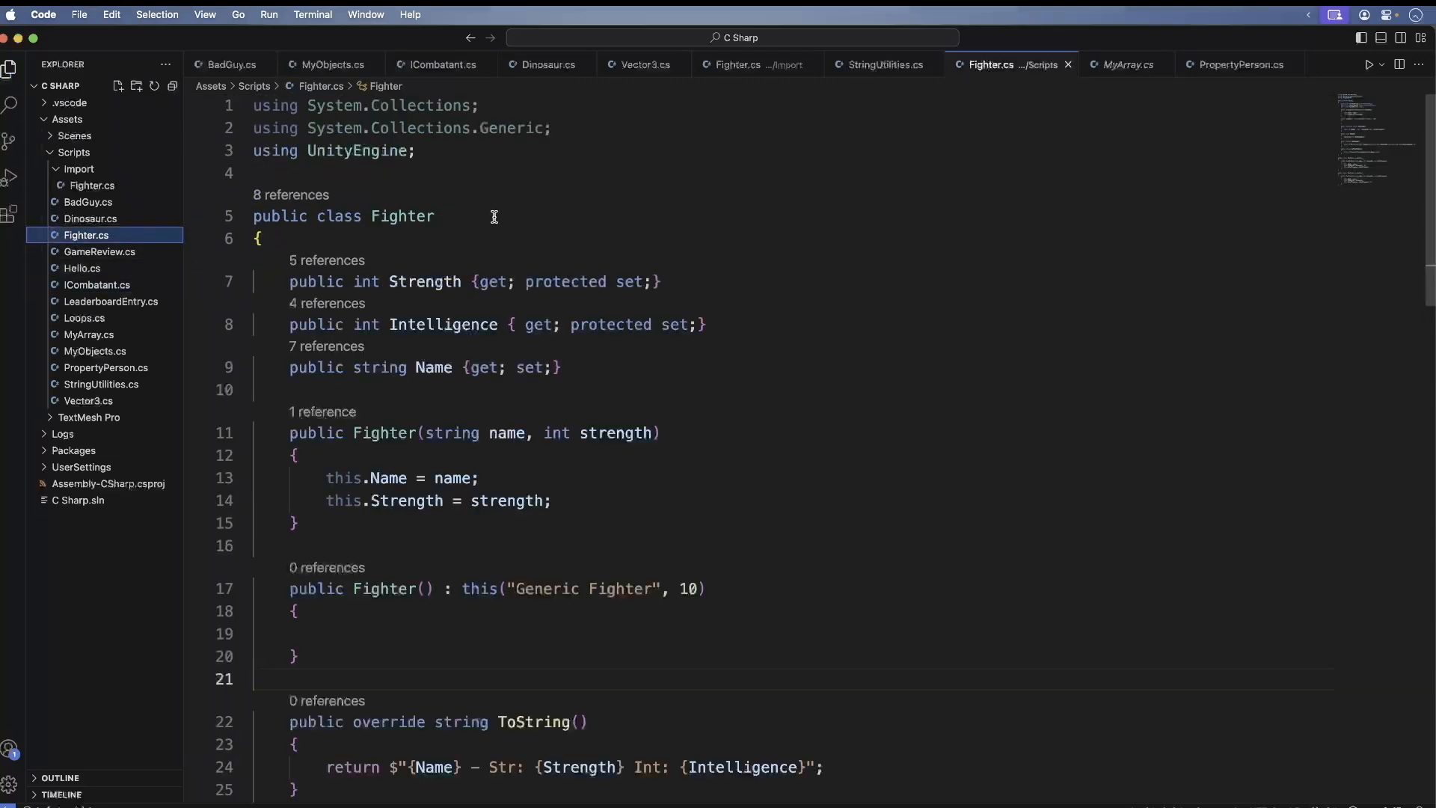
type(": I")
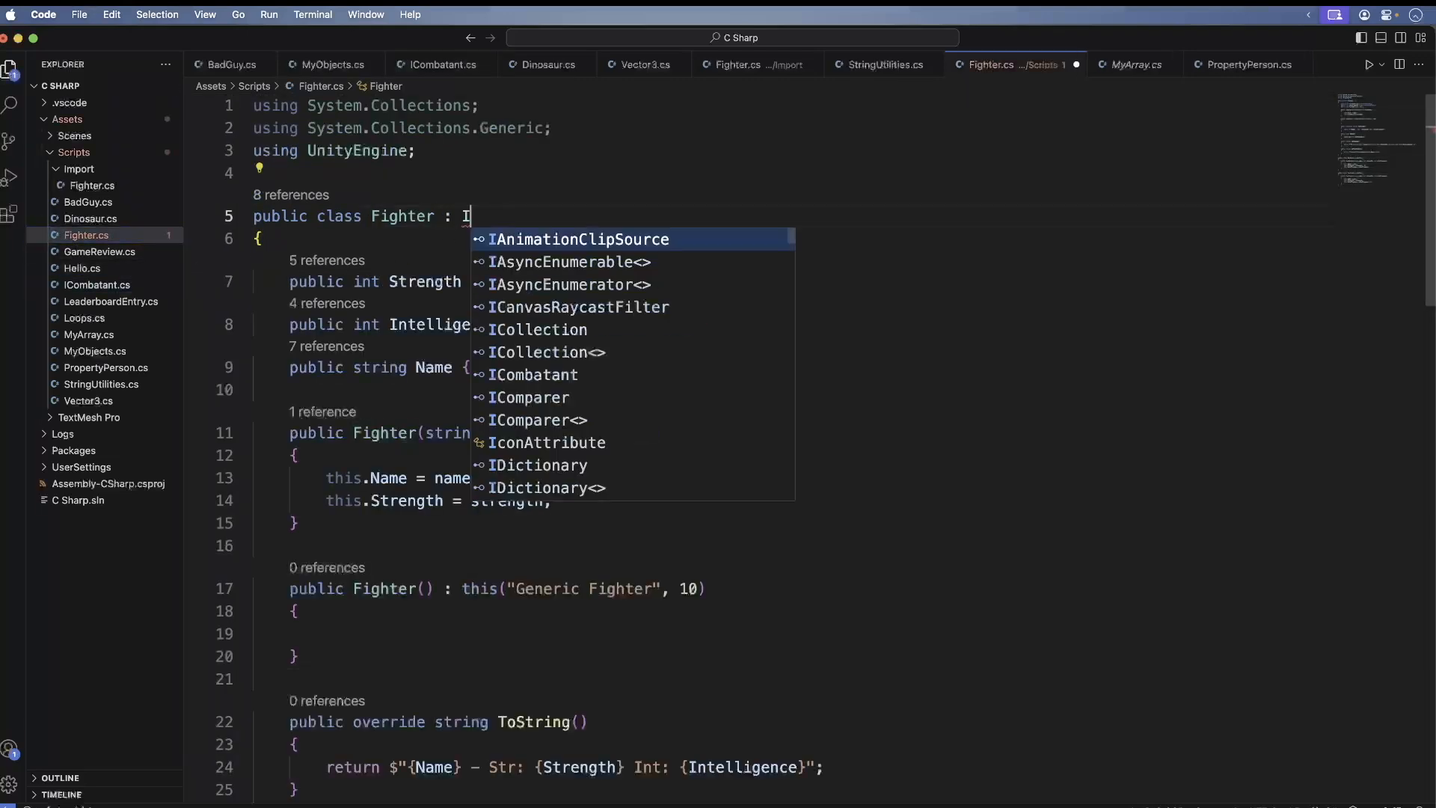
type("Combatant")
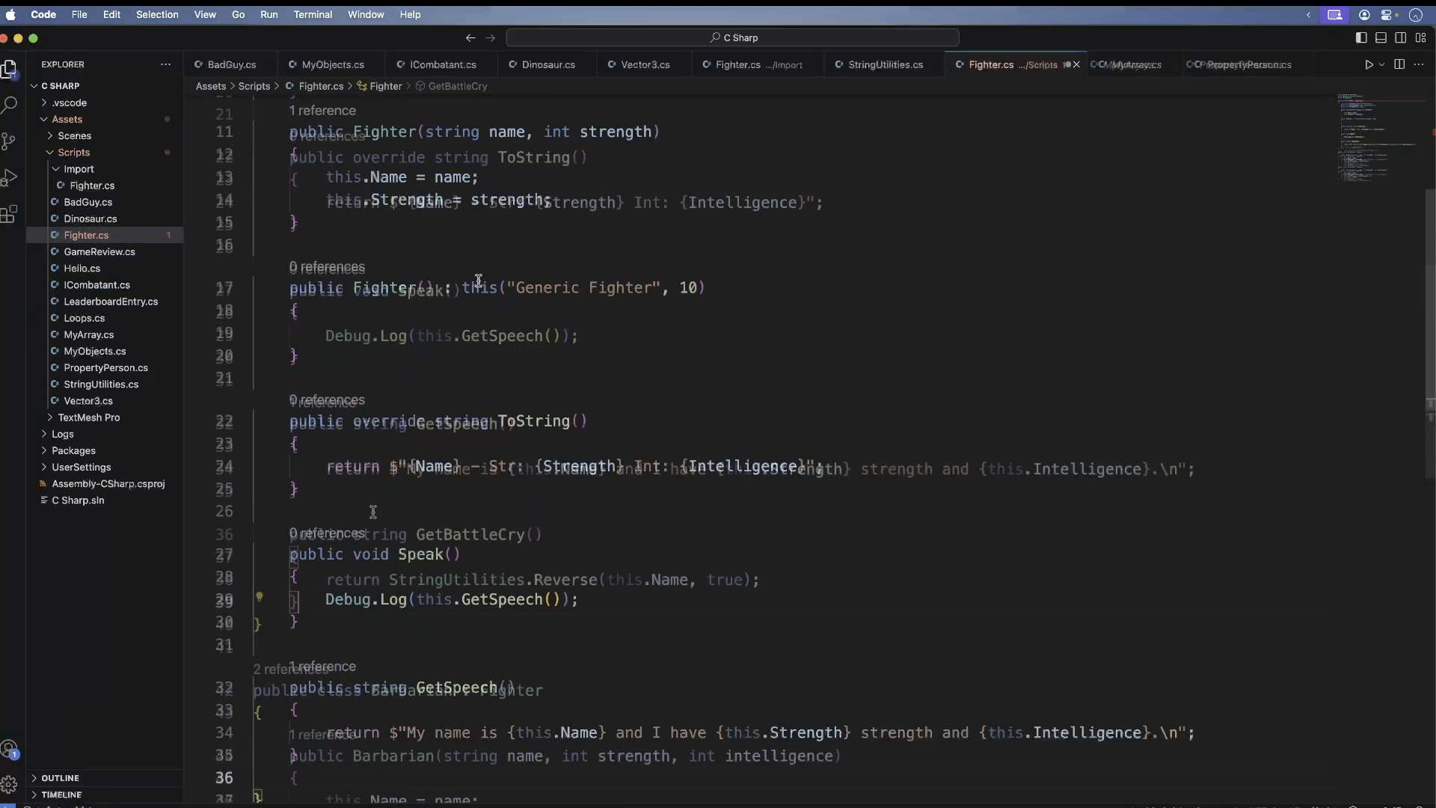
scroll("down", 3)
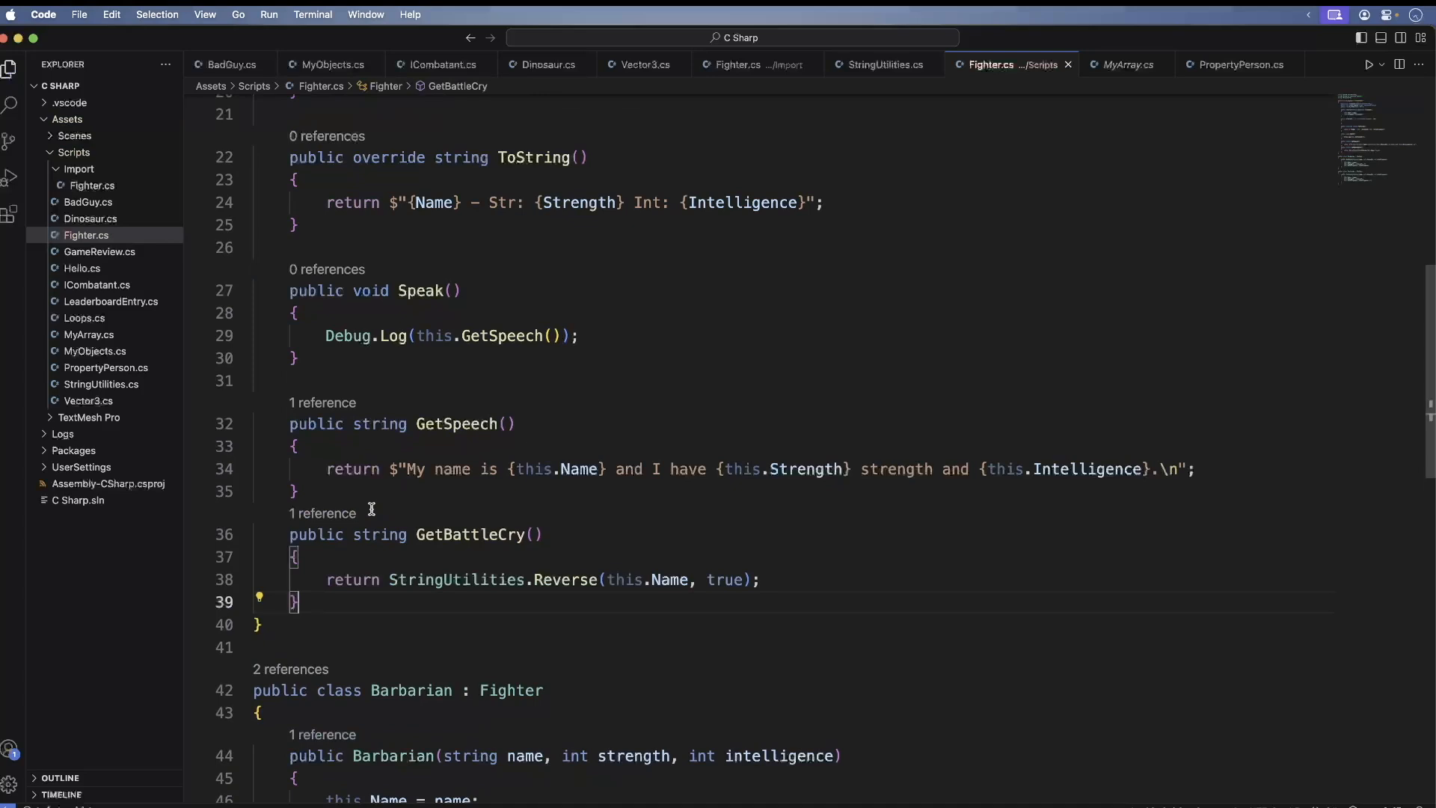
mouse_move(363, 500)
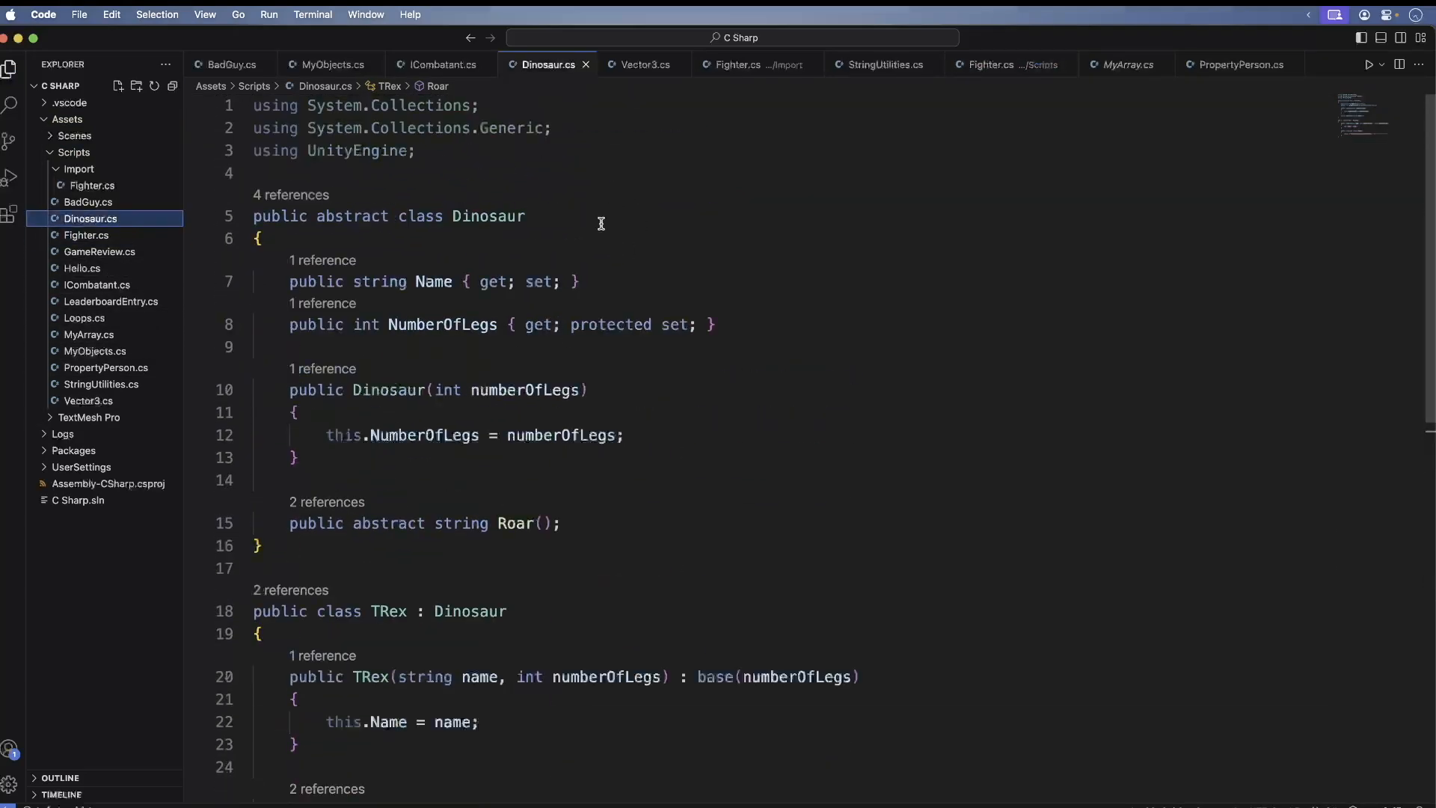
- Make the Dinosaur class implement ICombatant via the completion suggestion
type(": ICom")
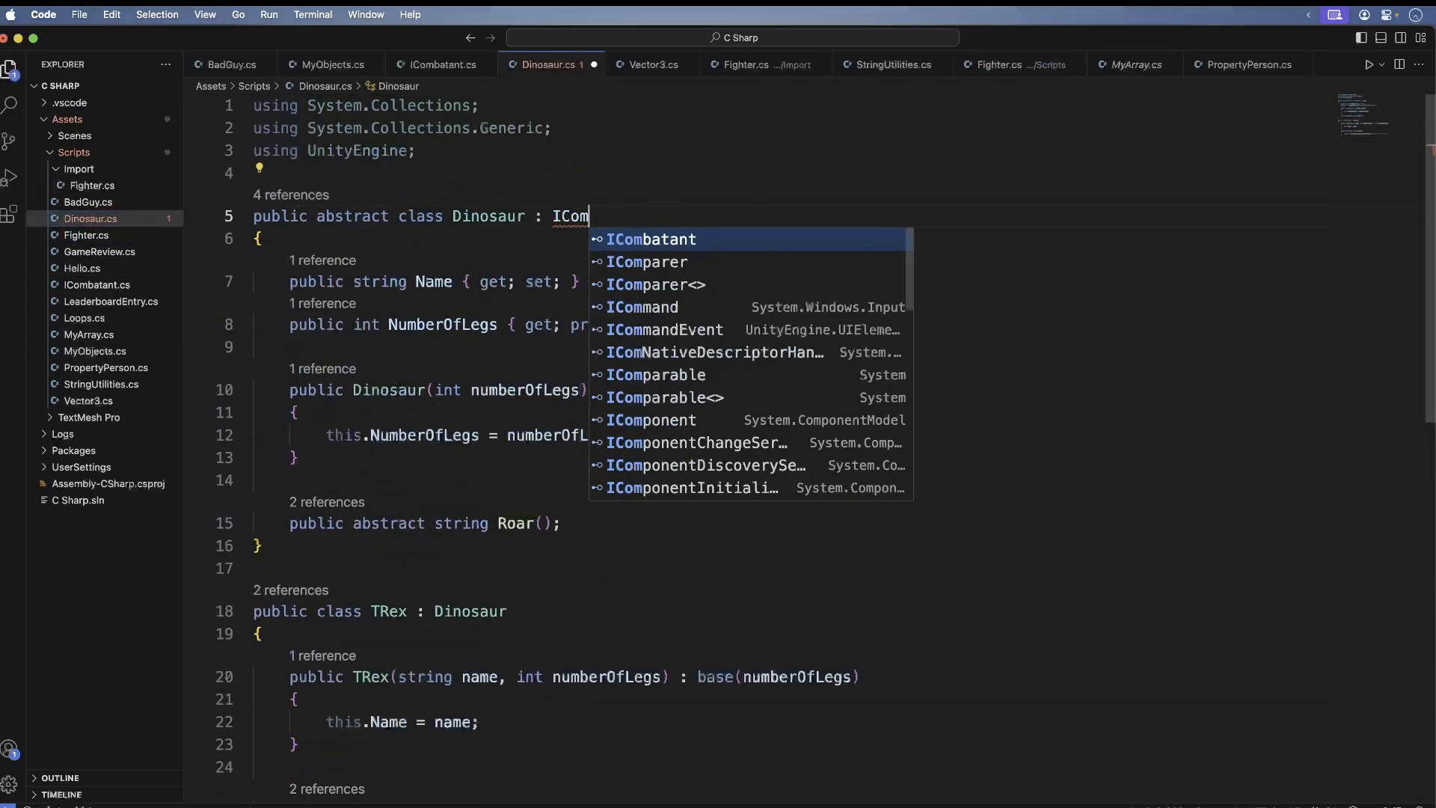
key("Tab")
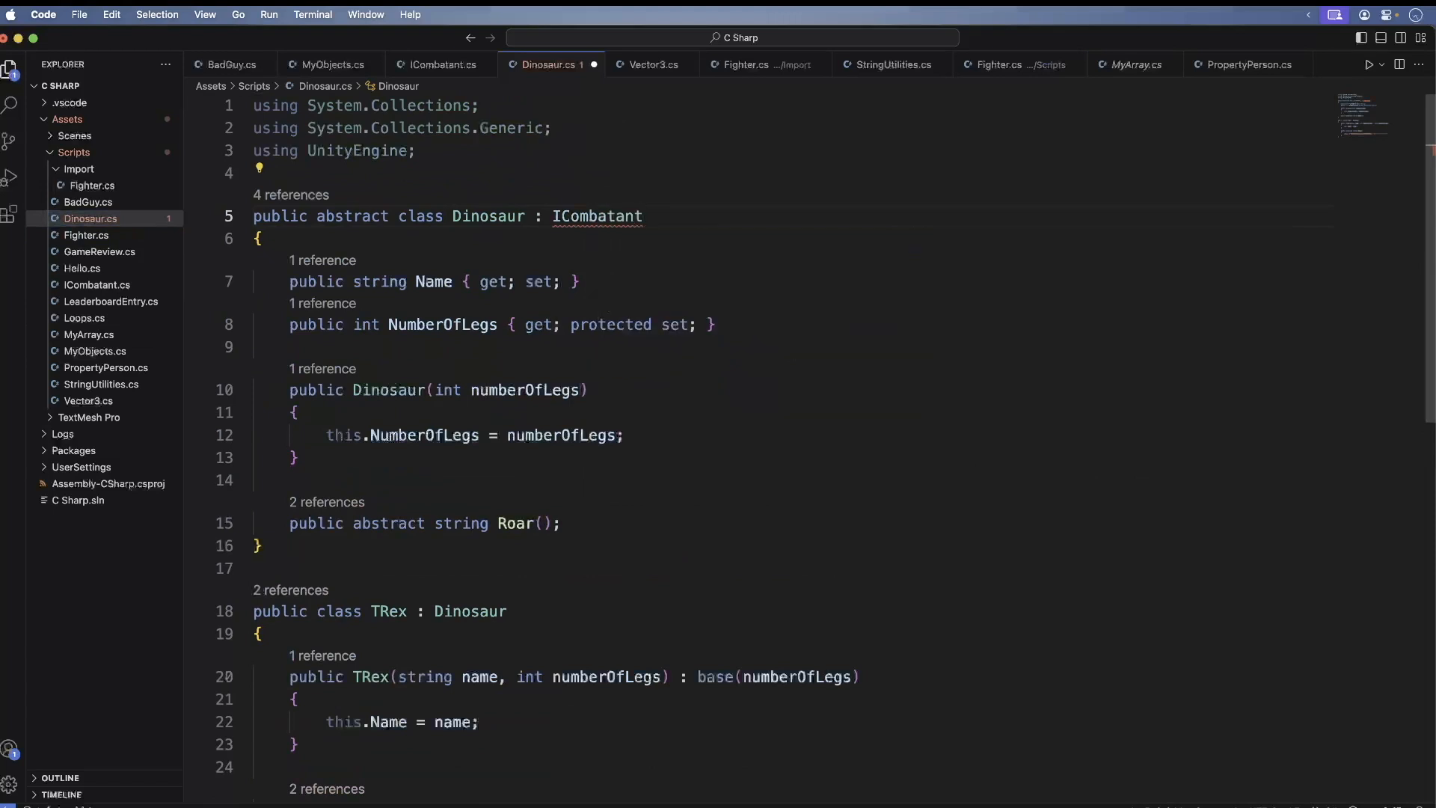
mouse_move(539, 325)
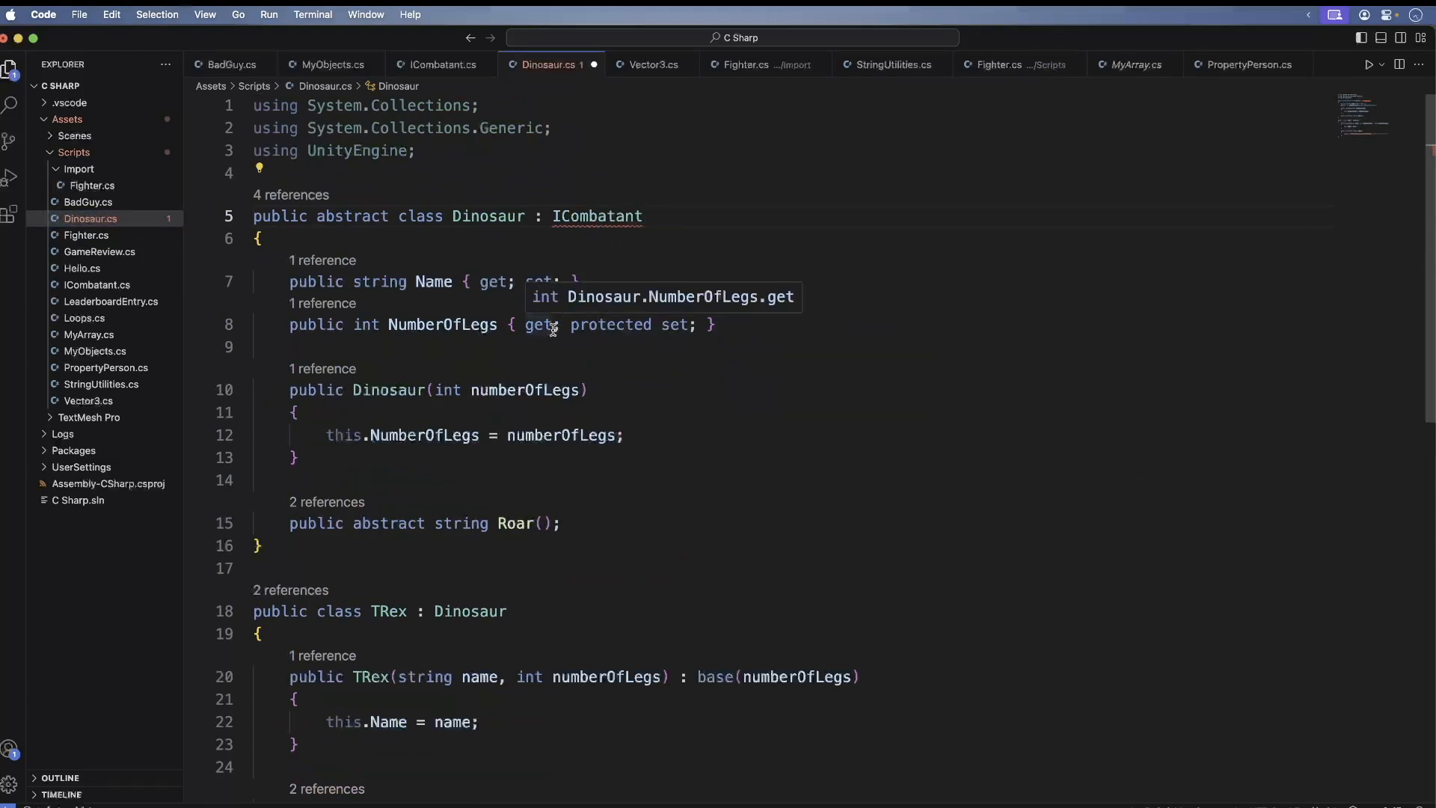
scroll("down", 3)
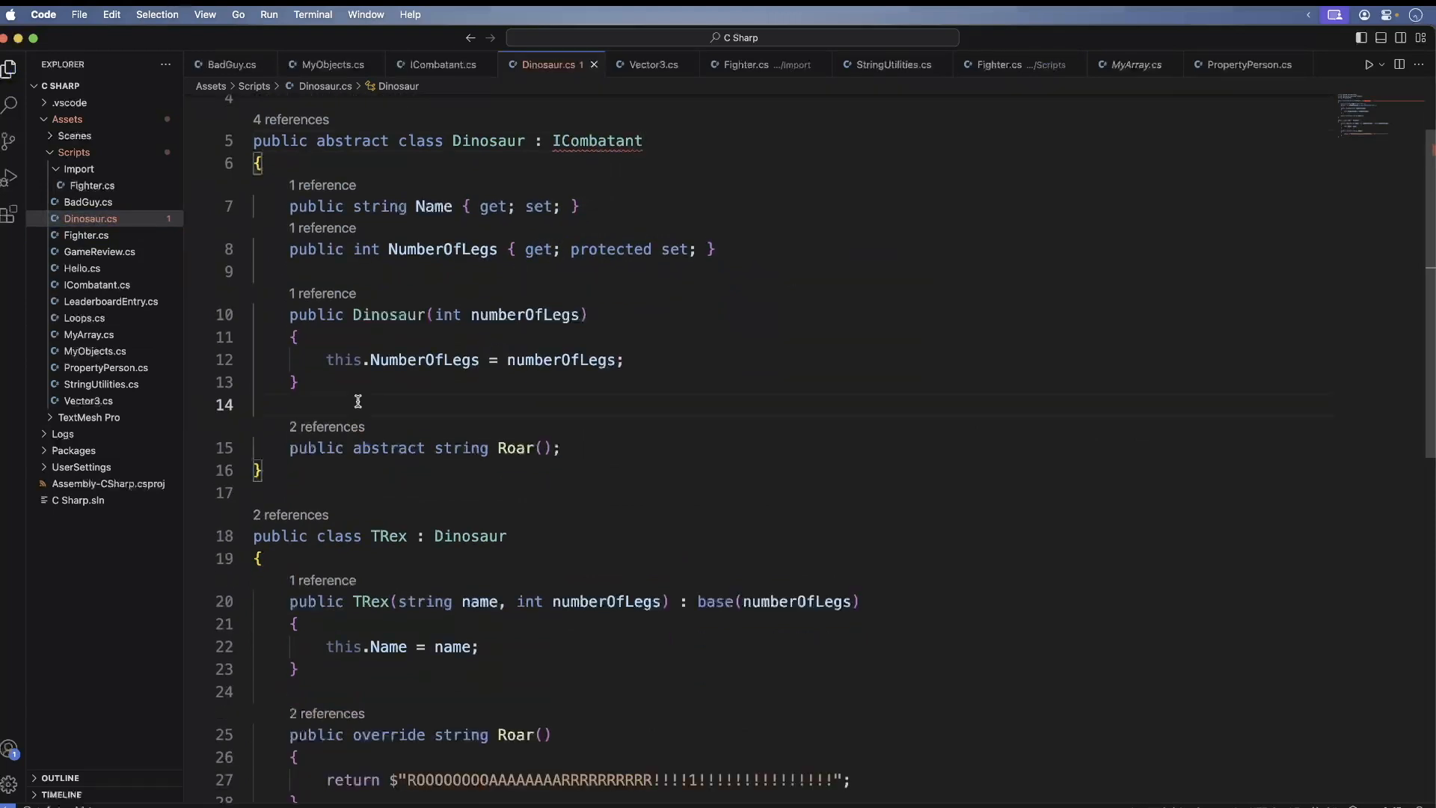
- Add 'public string GetBattleCry()' returning this.Roar()
type("public")
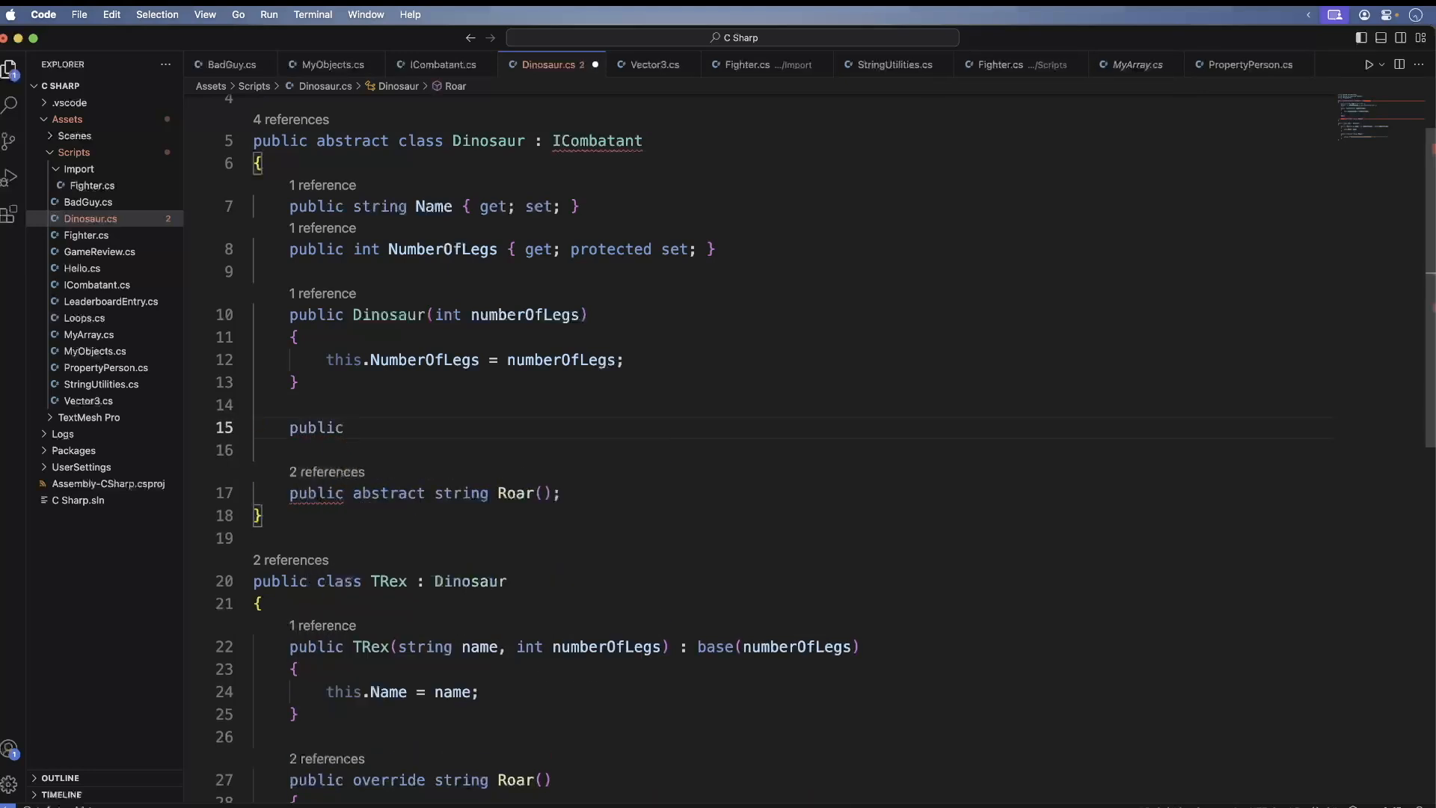
type("string")
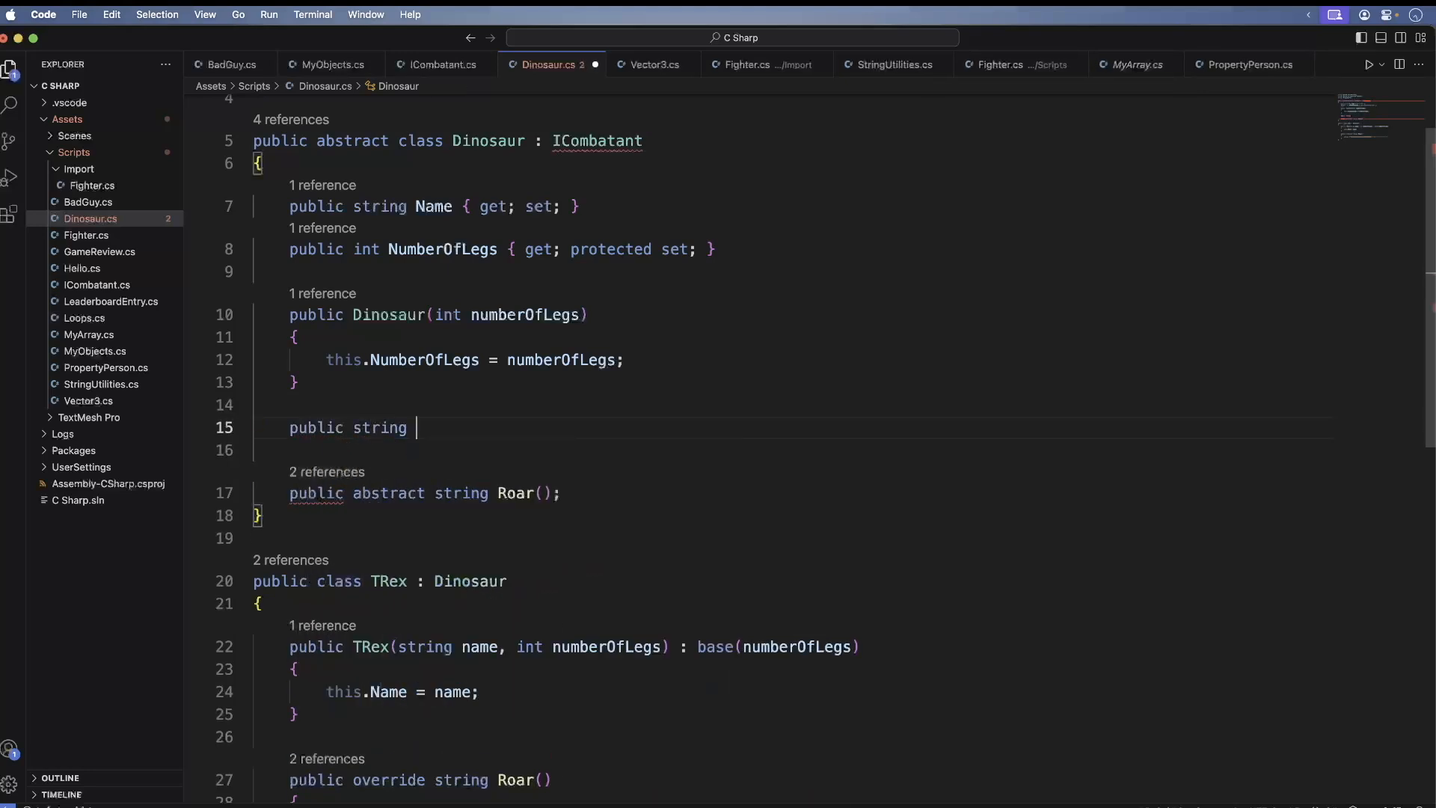
type("GetBattleCry()")
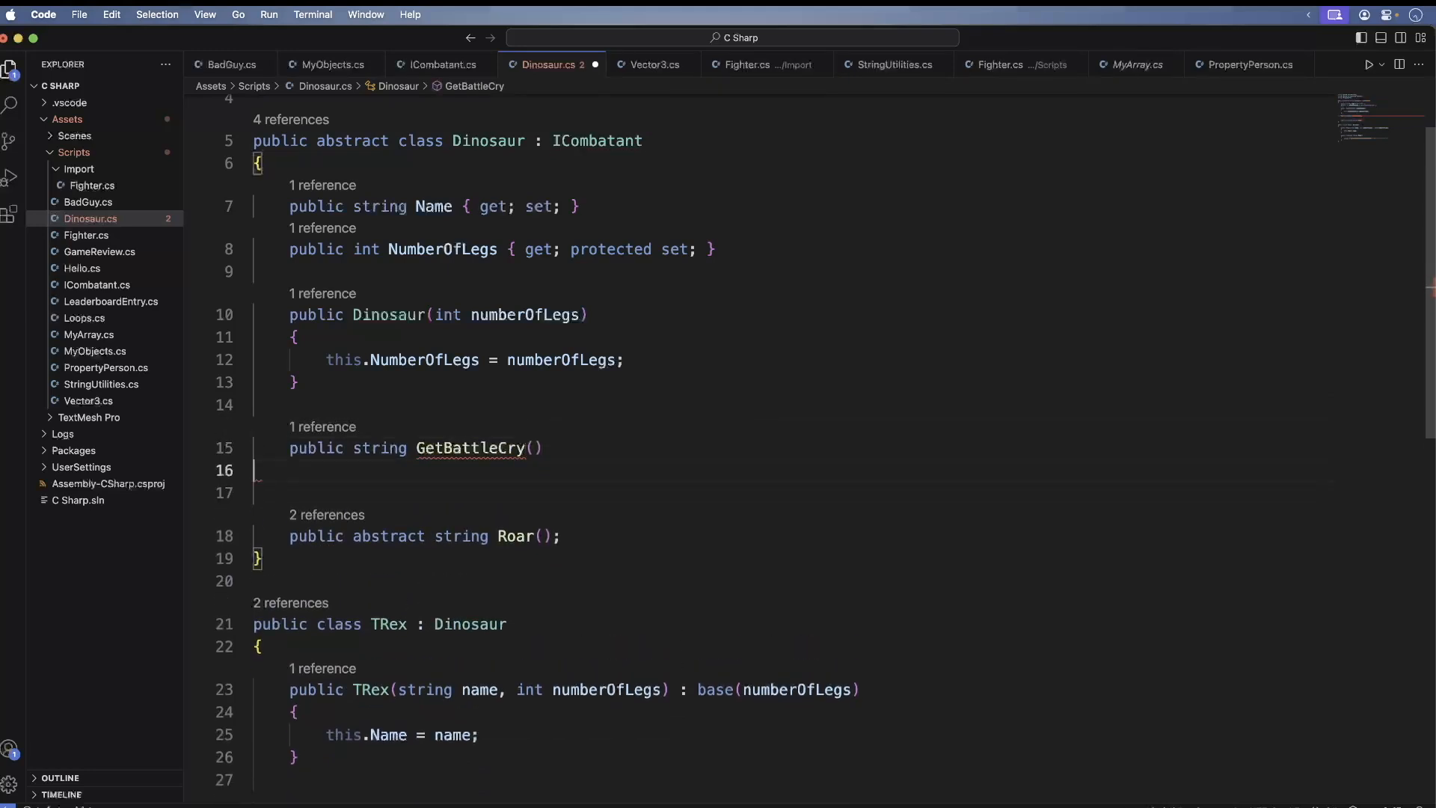
type("{")
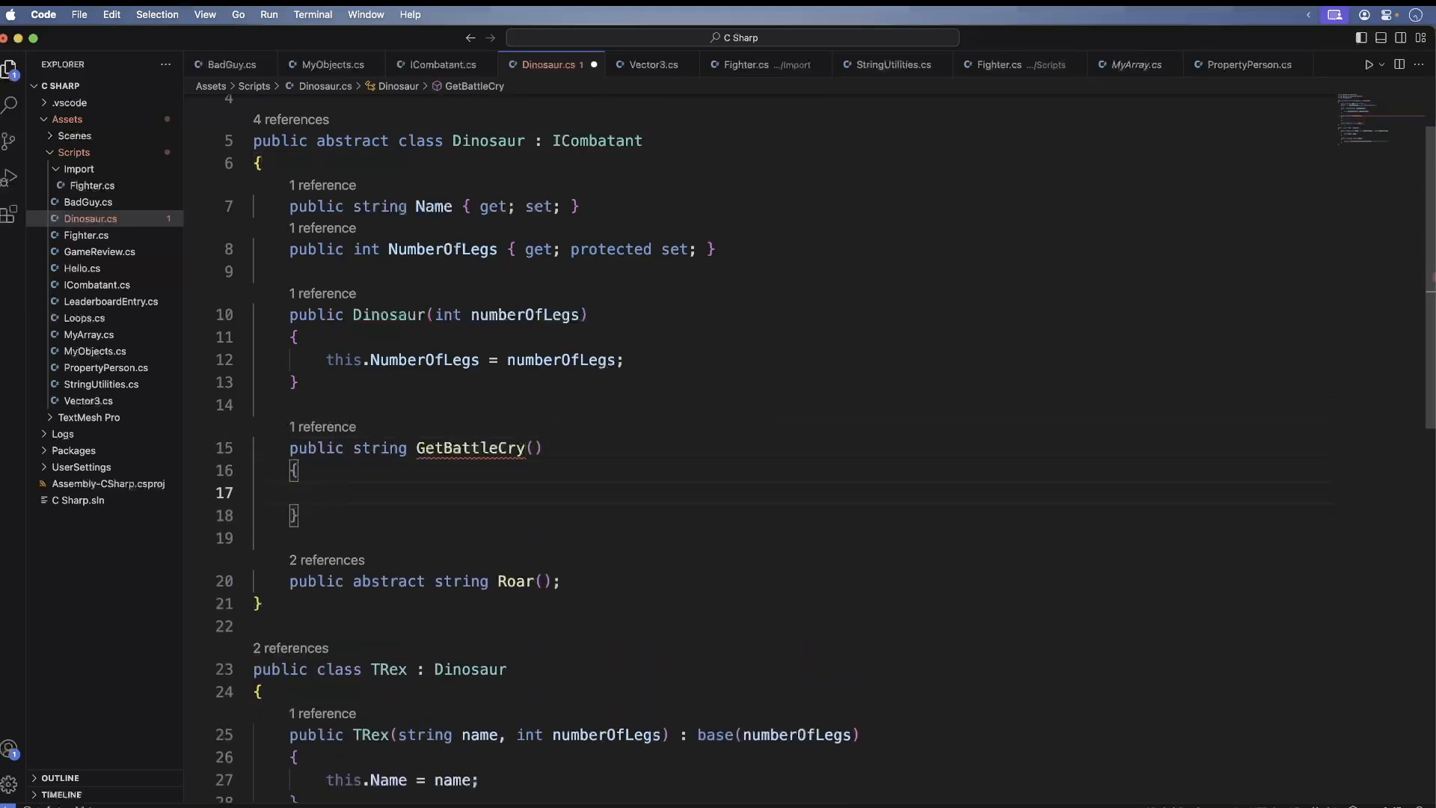
type("retu")
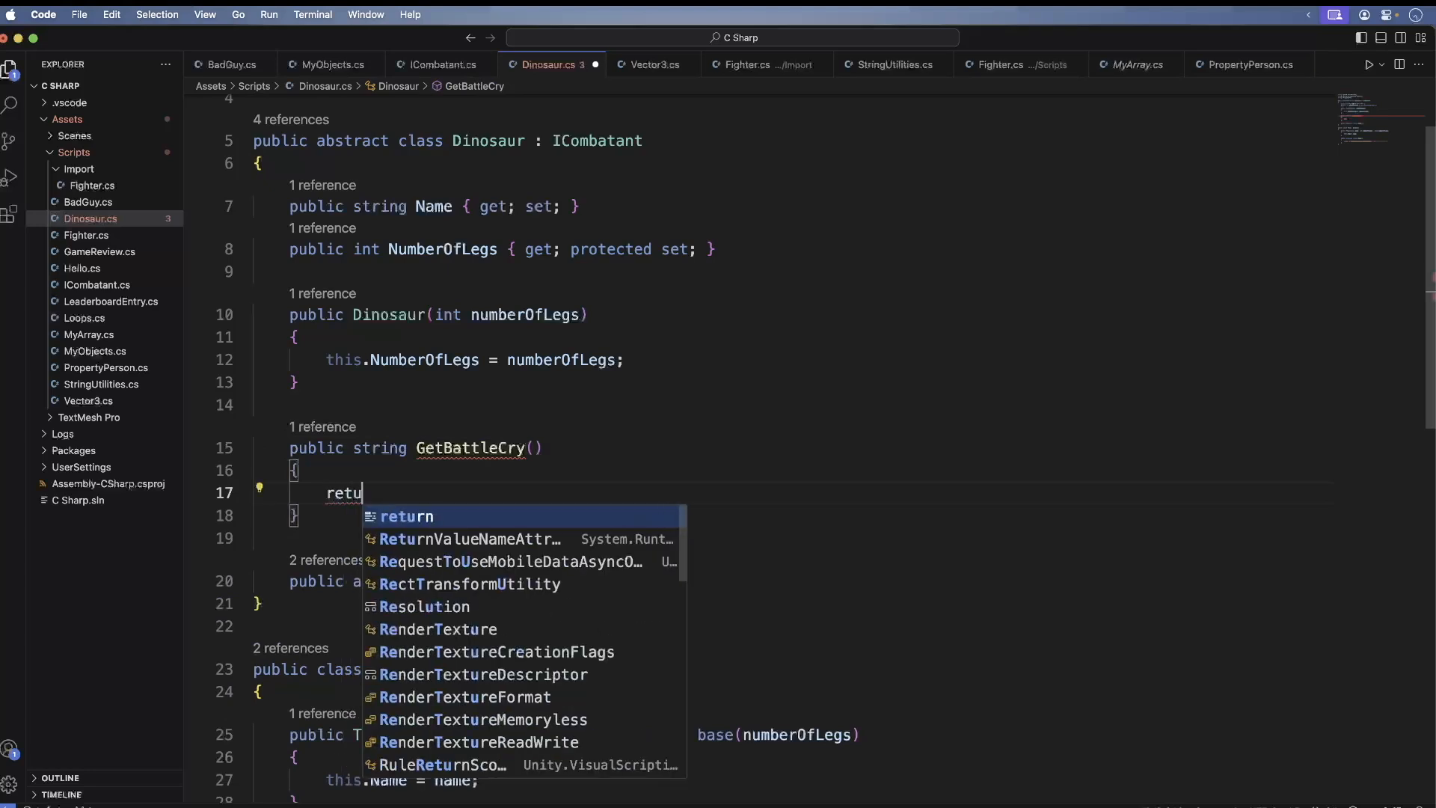
type("rn this.R")
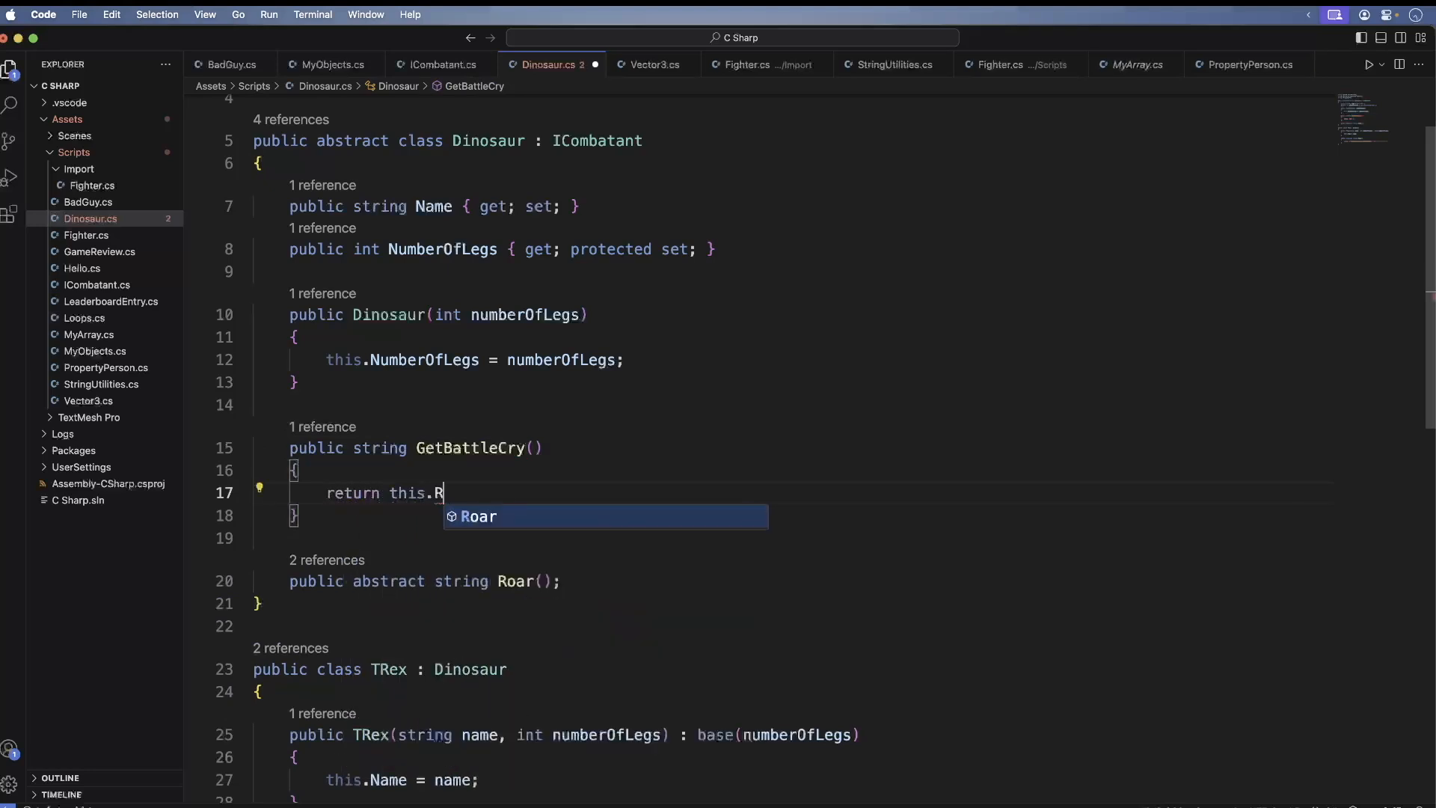
key("Tab")
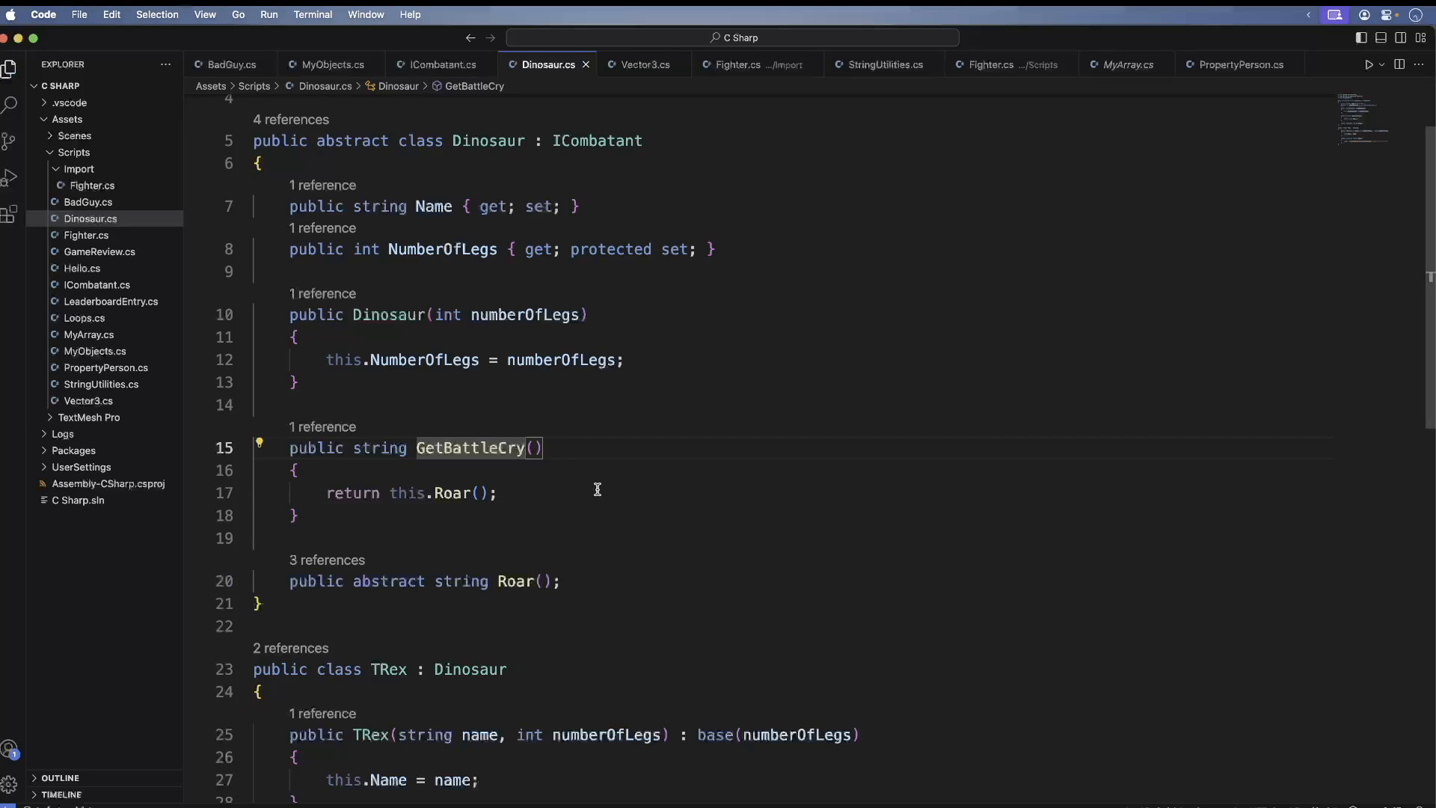
mouse_move(601, 479)
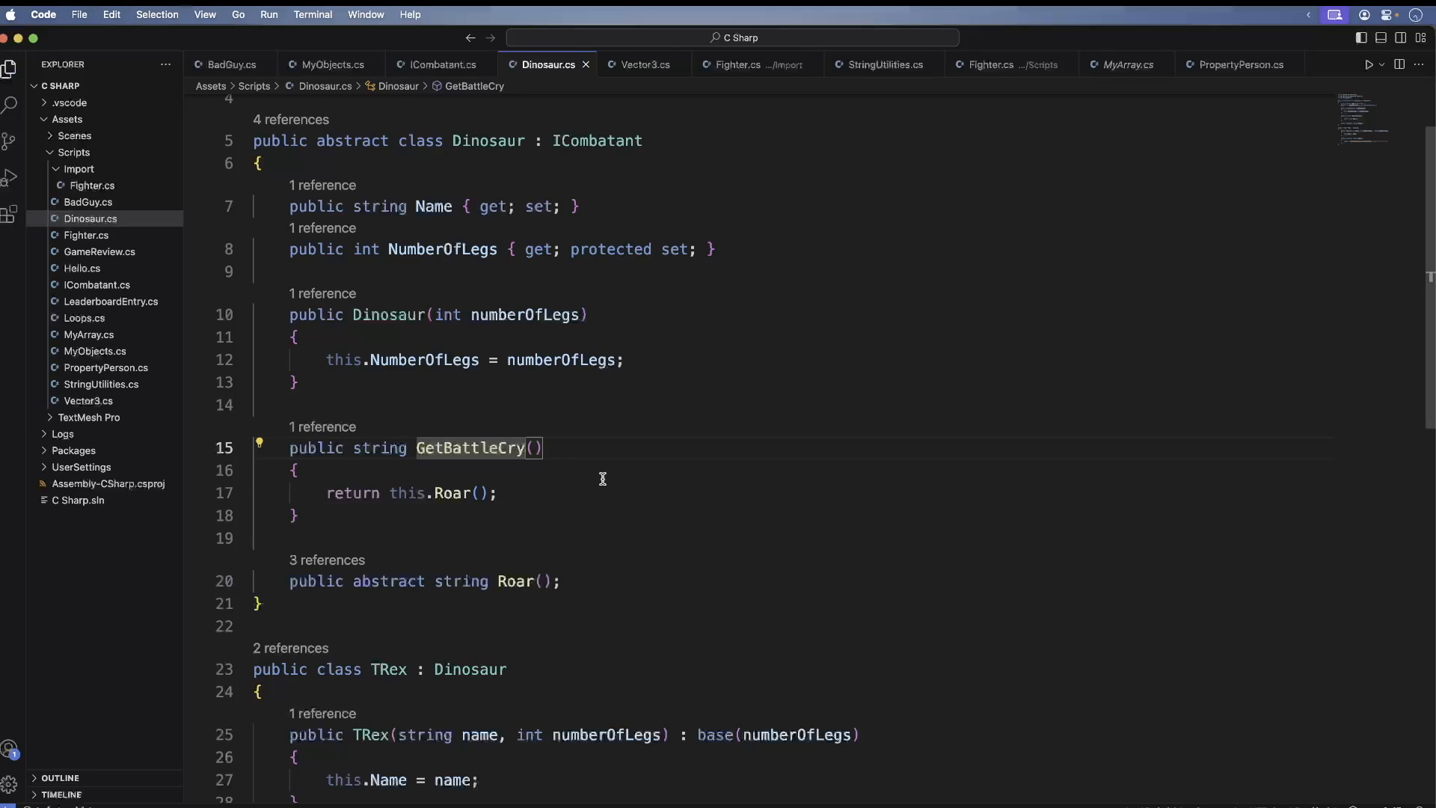
mouse_move(547, 510)
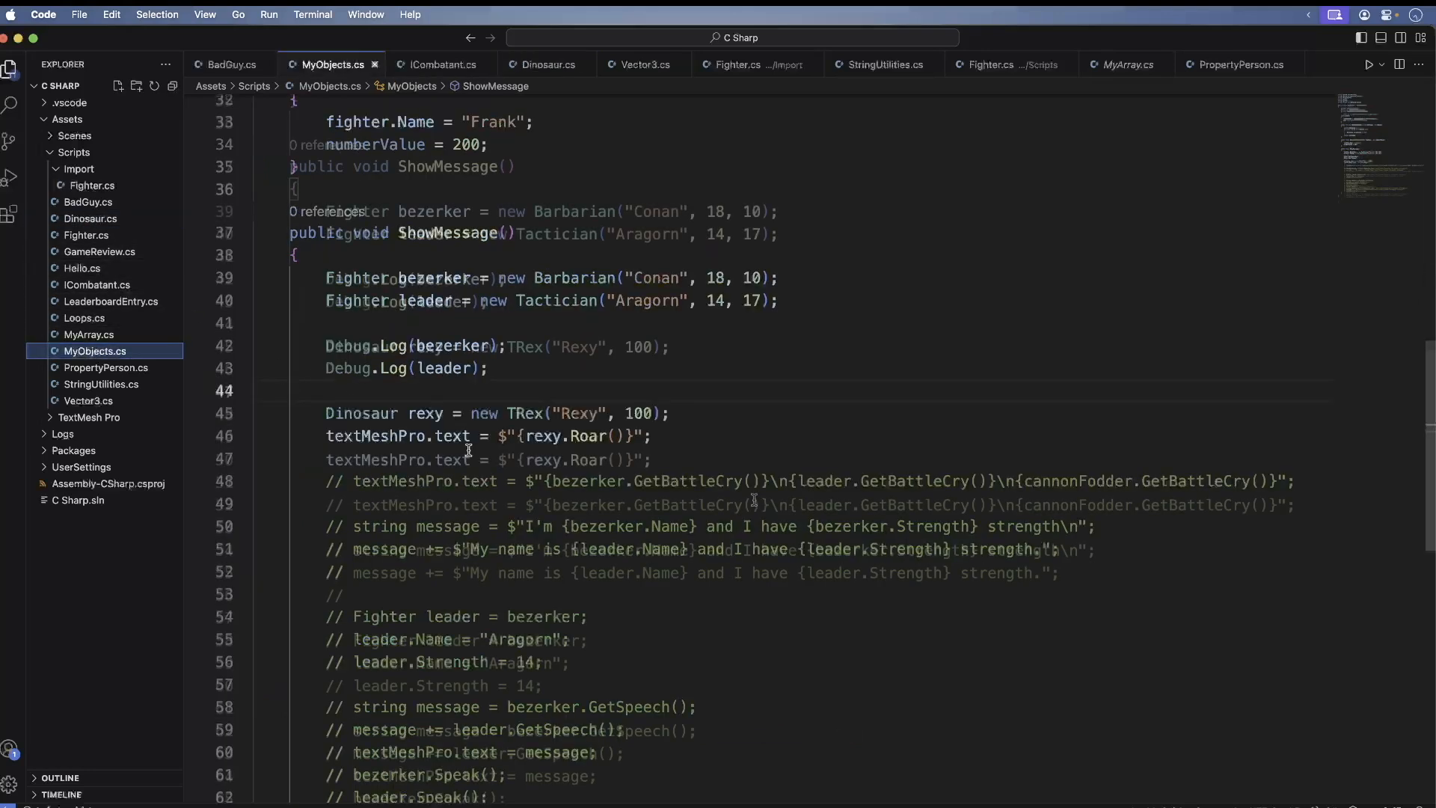
- Declare 'ICombatant[] combatants = { bezerker, leader, rexy };' in ShowMessage
type("ICombatant")
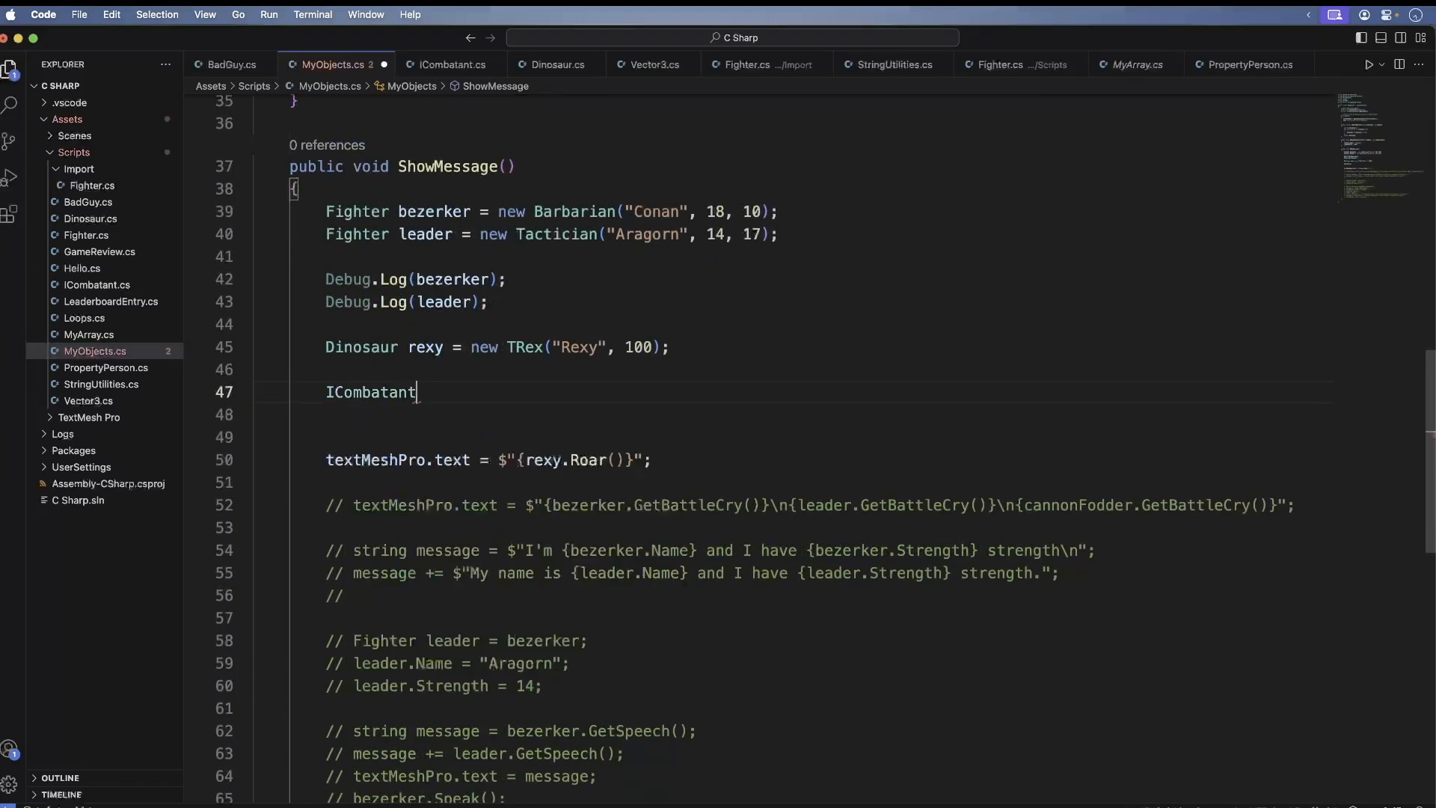
type("[]")
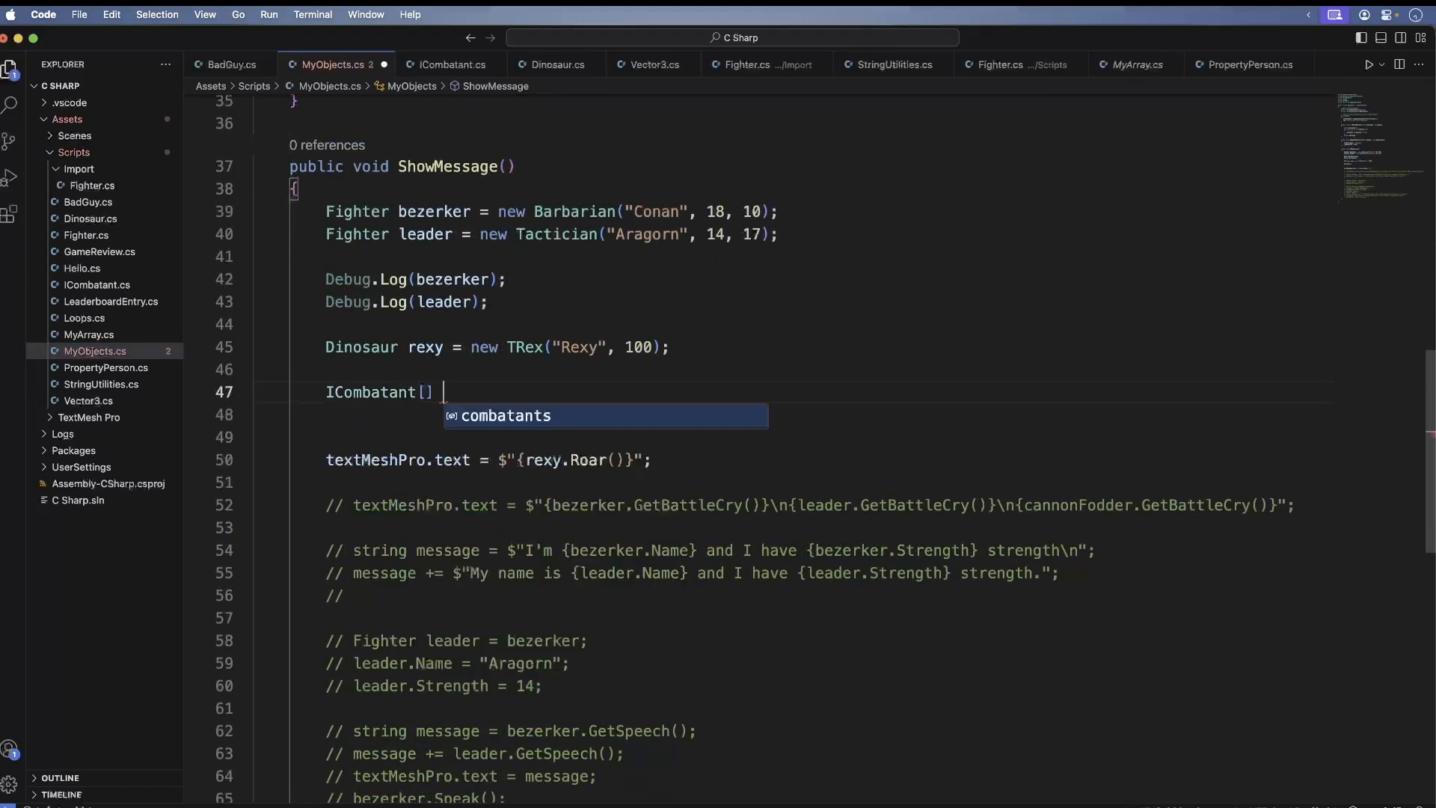
type("combatants = {")
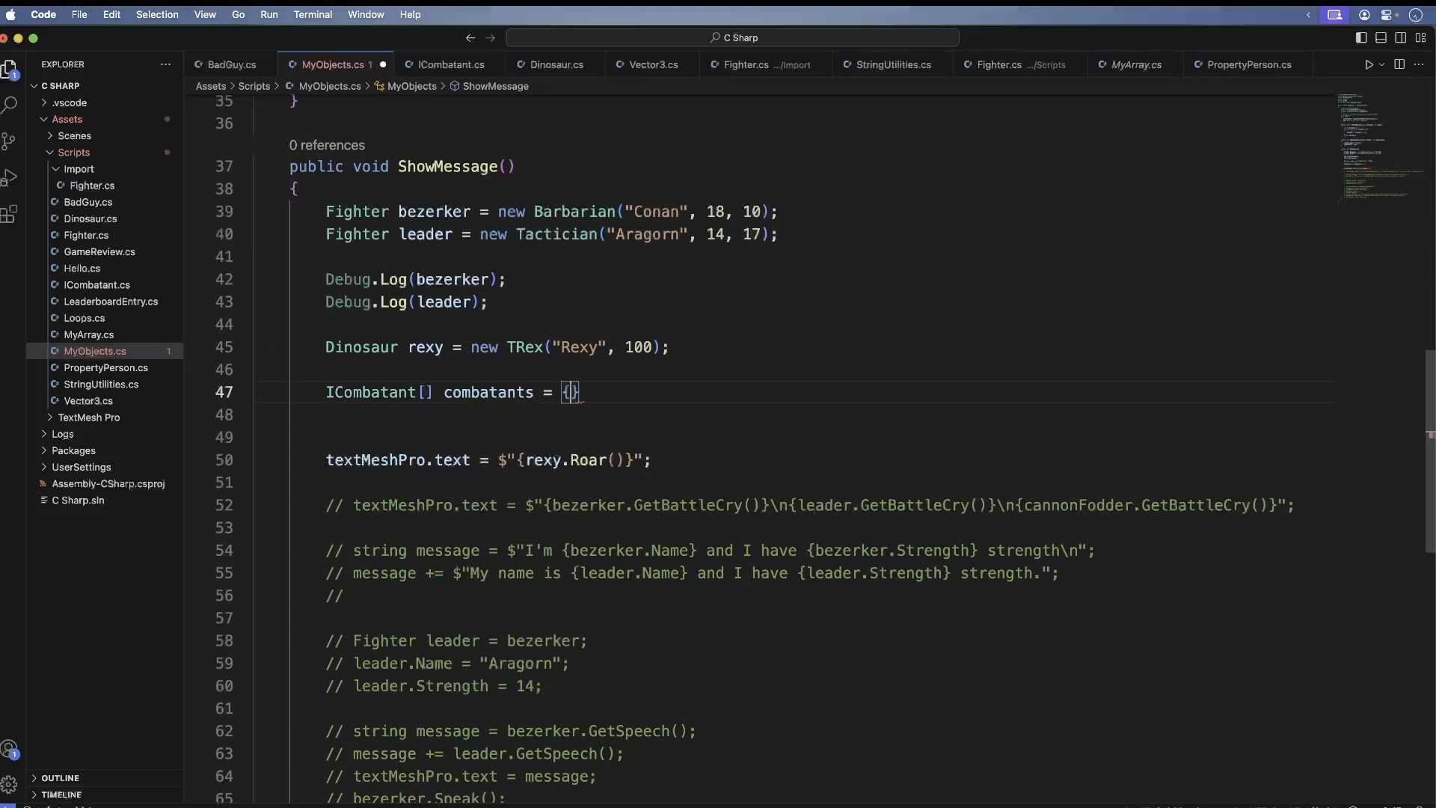
type("bezerker, leader,")
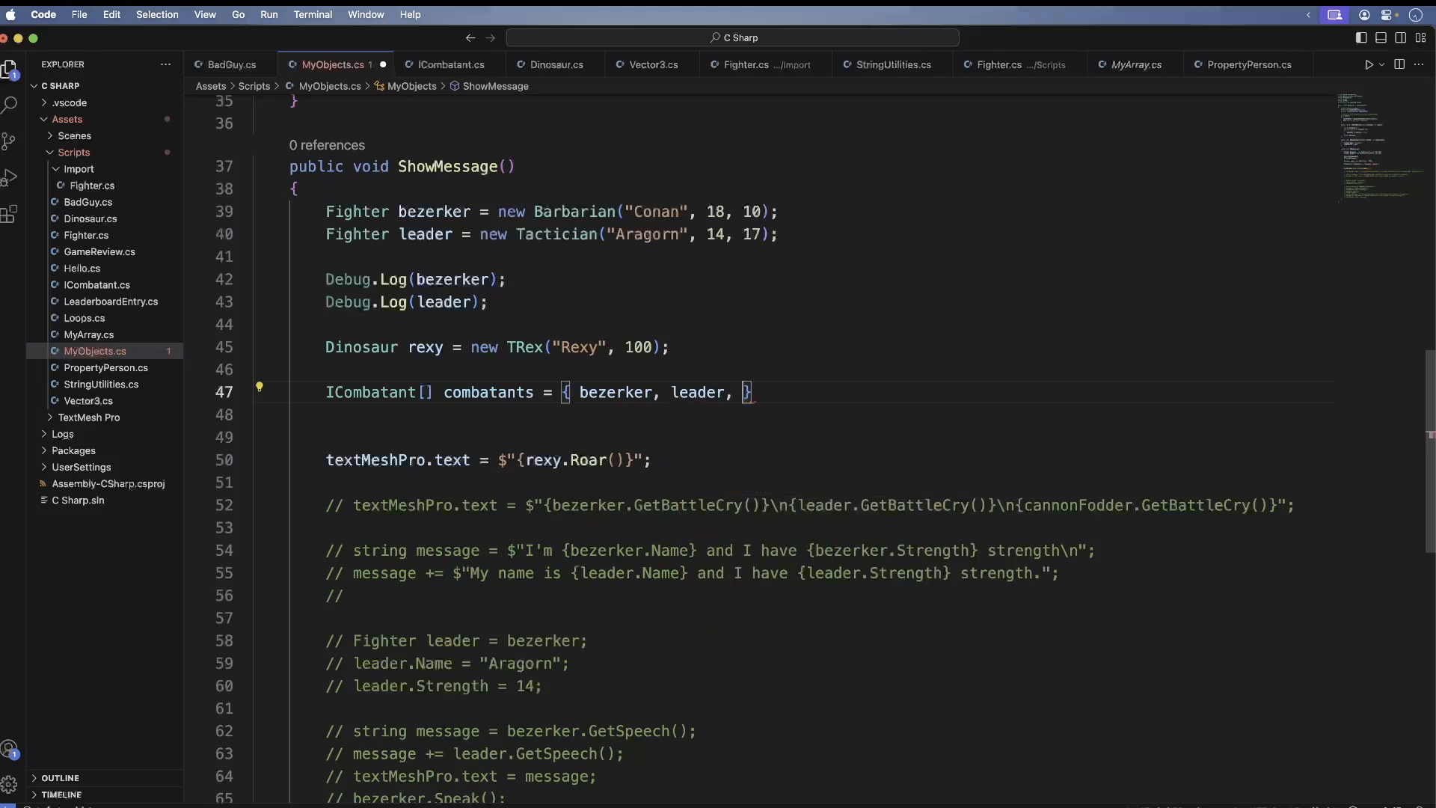
type("rexy")
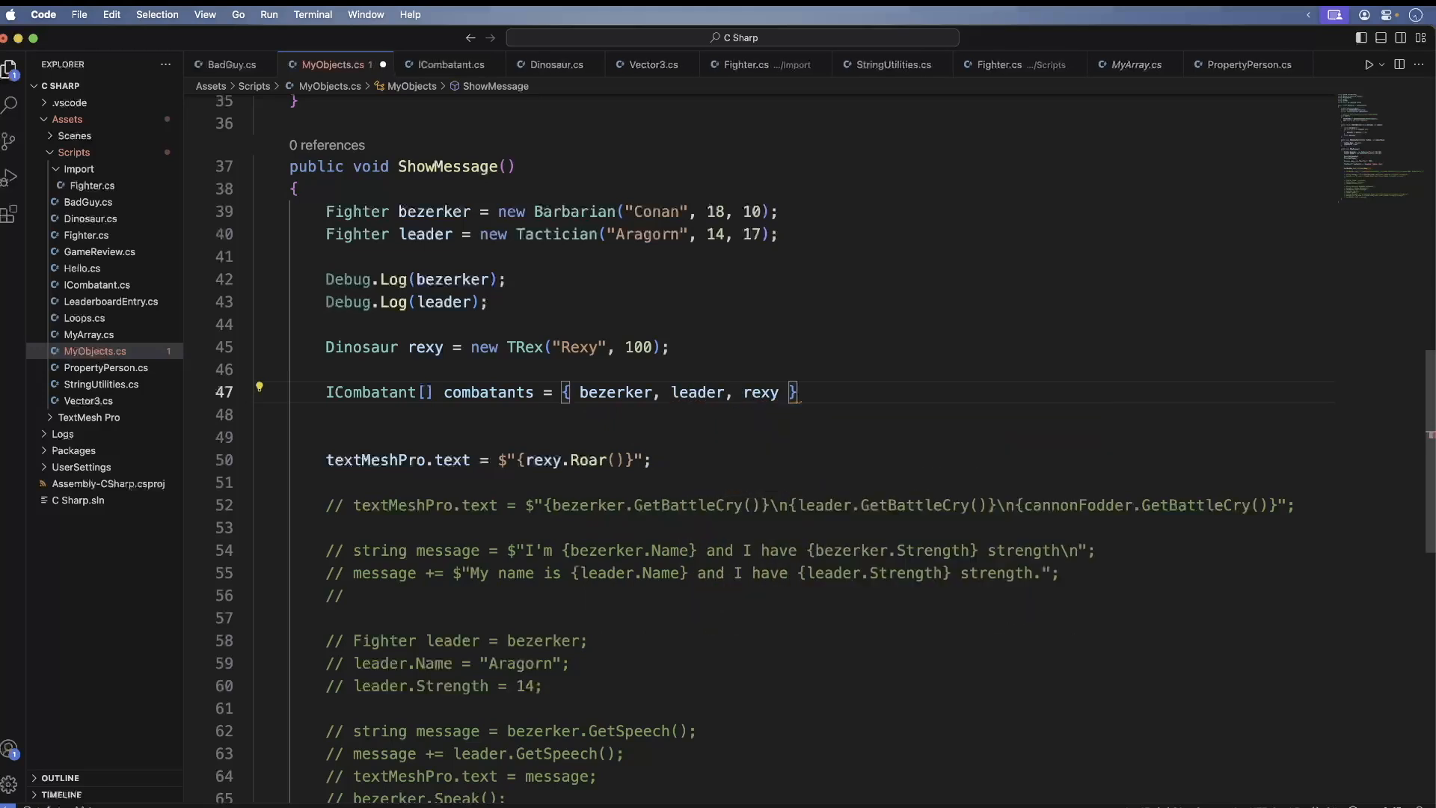
- Declare an empty 'string message' after the array
type("string")
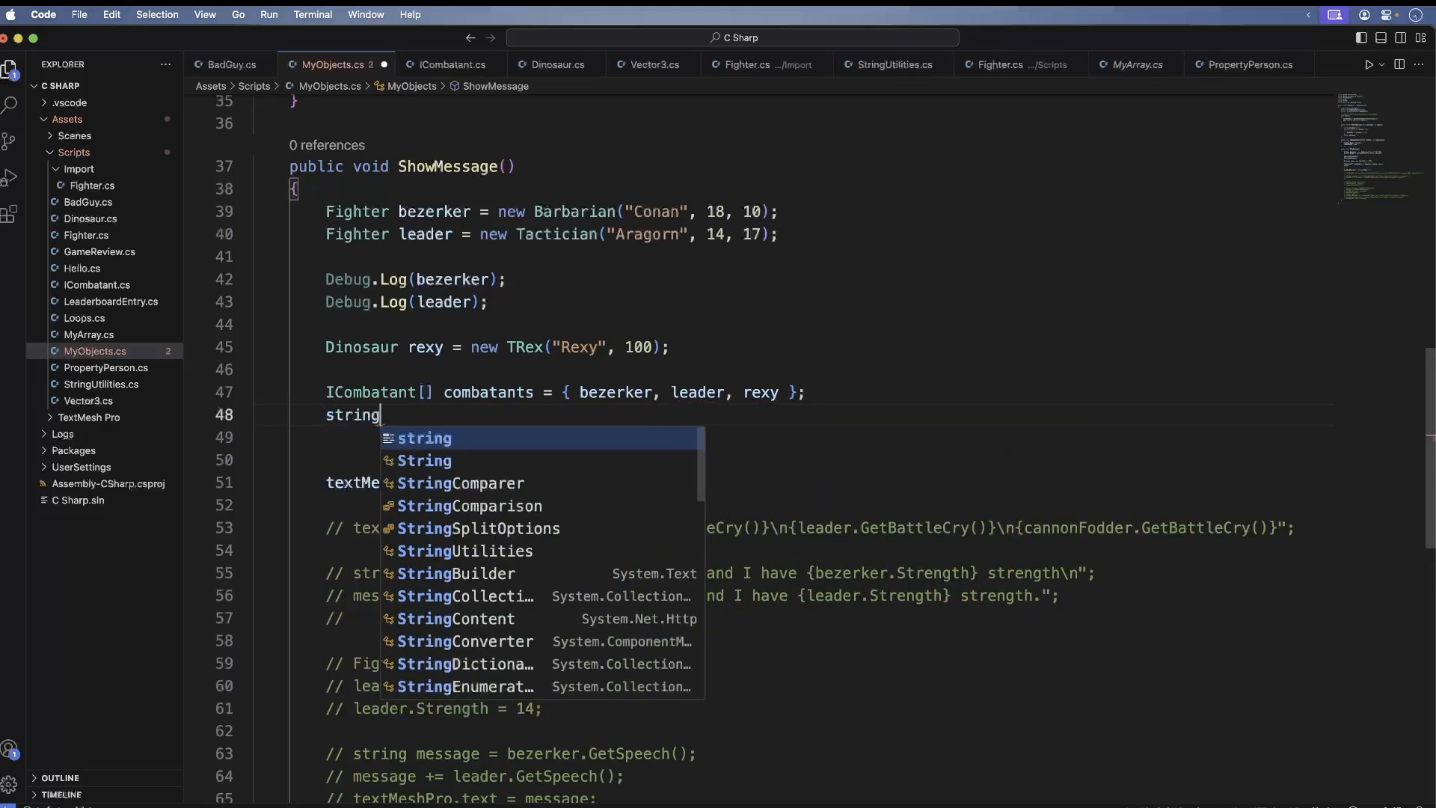
type("message = \"\";")
left_click(794, 437)
type("foreach (")
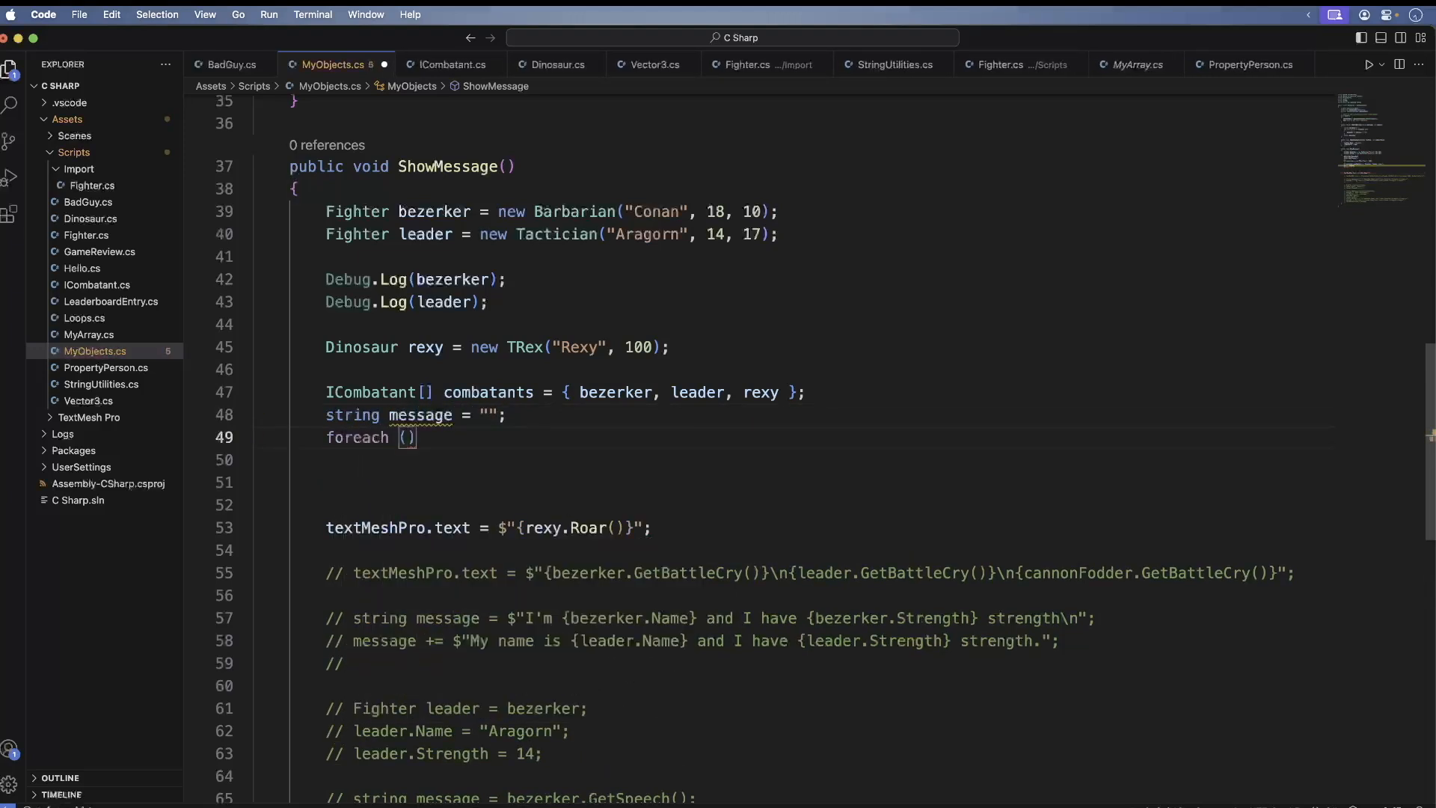
- Write 'foreach (ICombatant combatant in combatants)'
type("IComb")
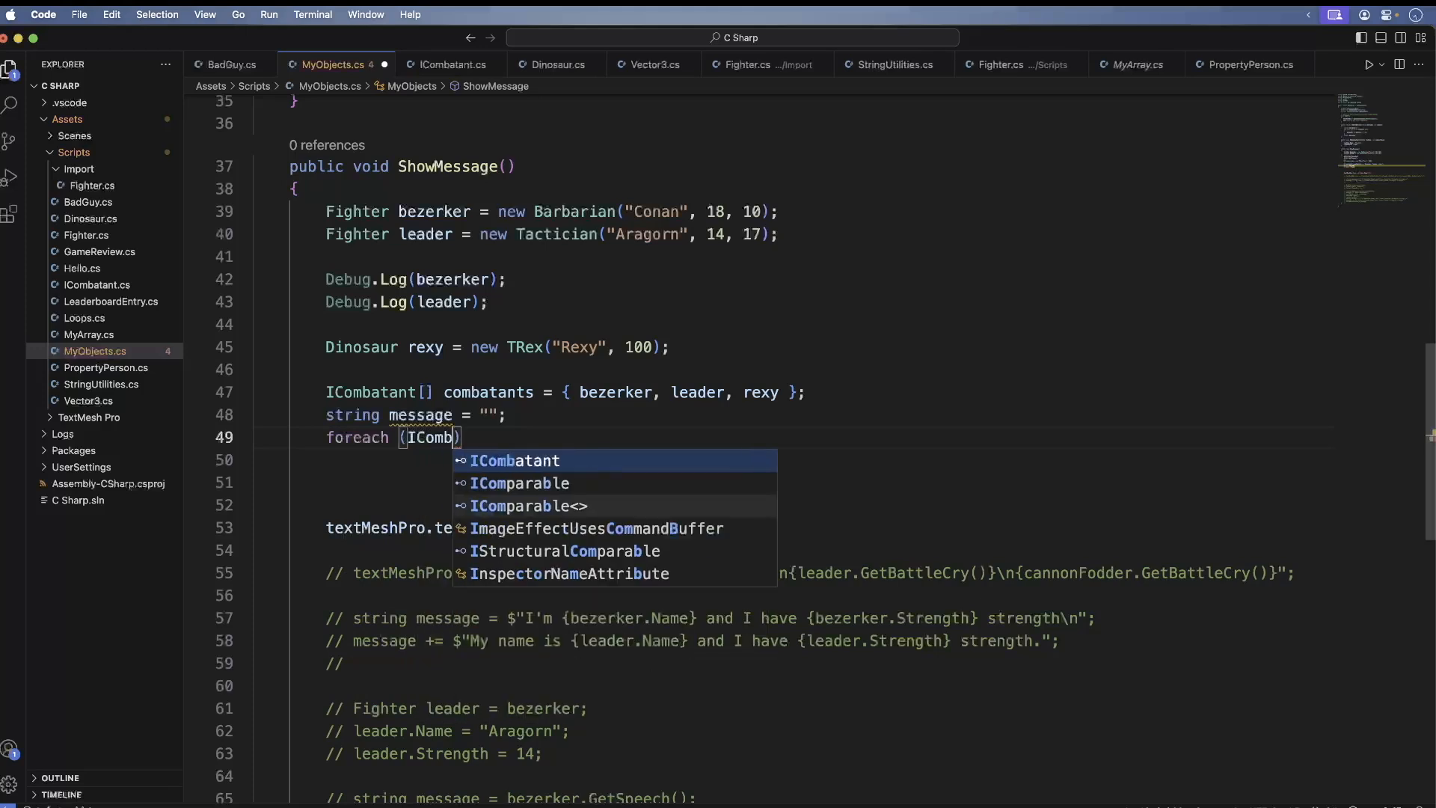
type("atant comt")
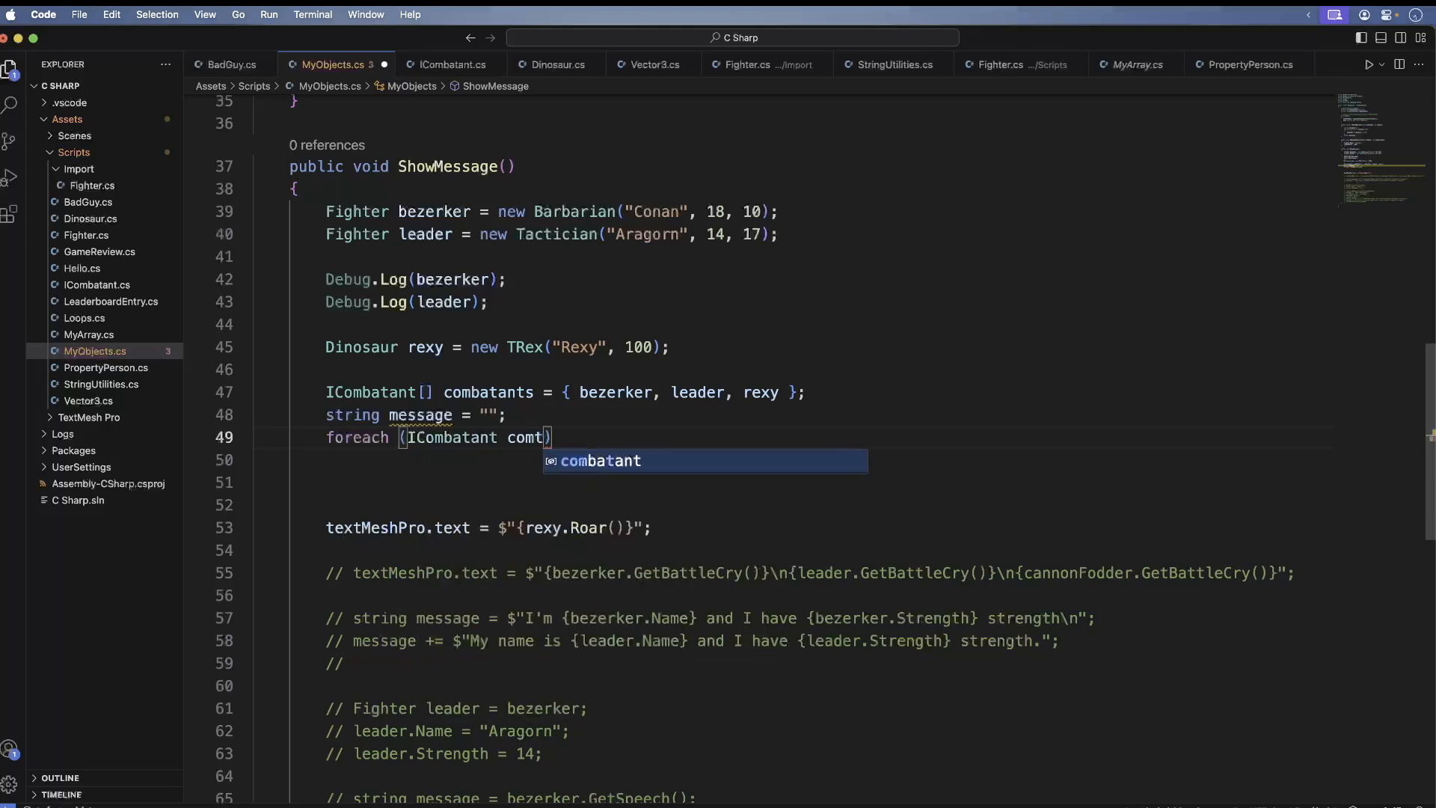
key("Tab")
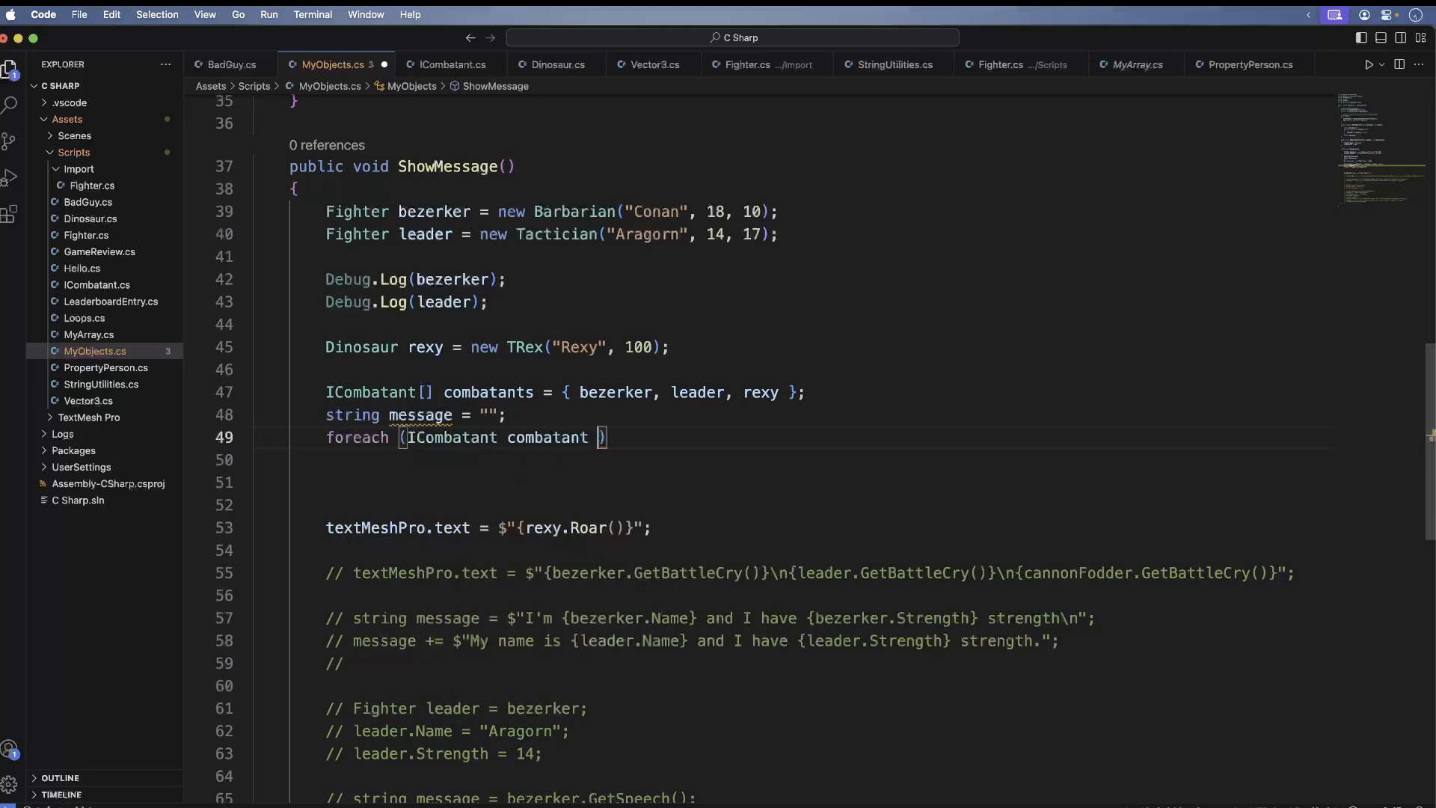
type("in combatants")
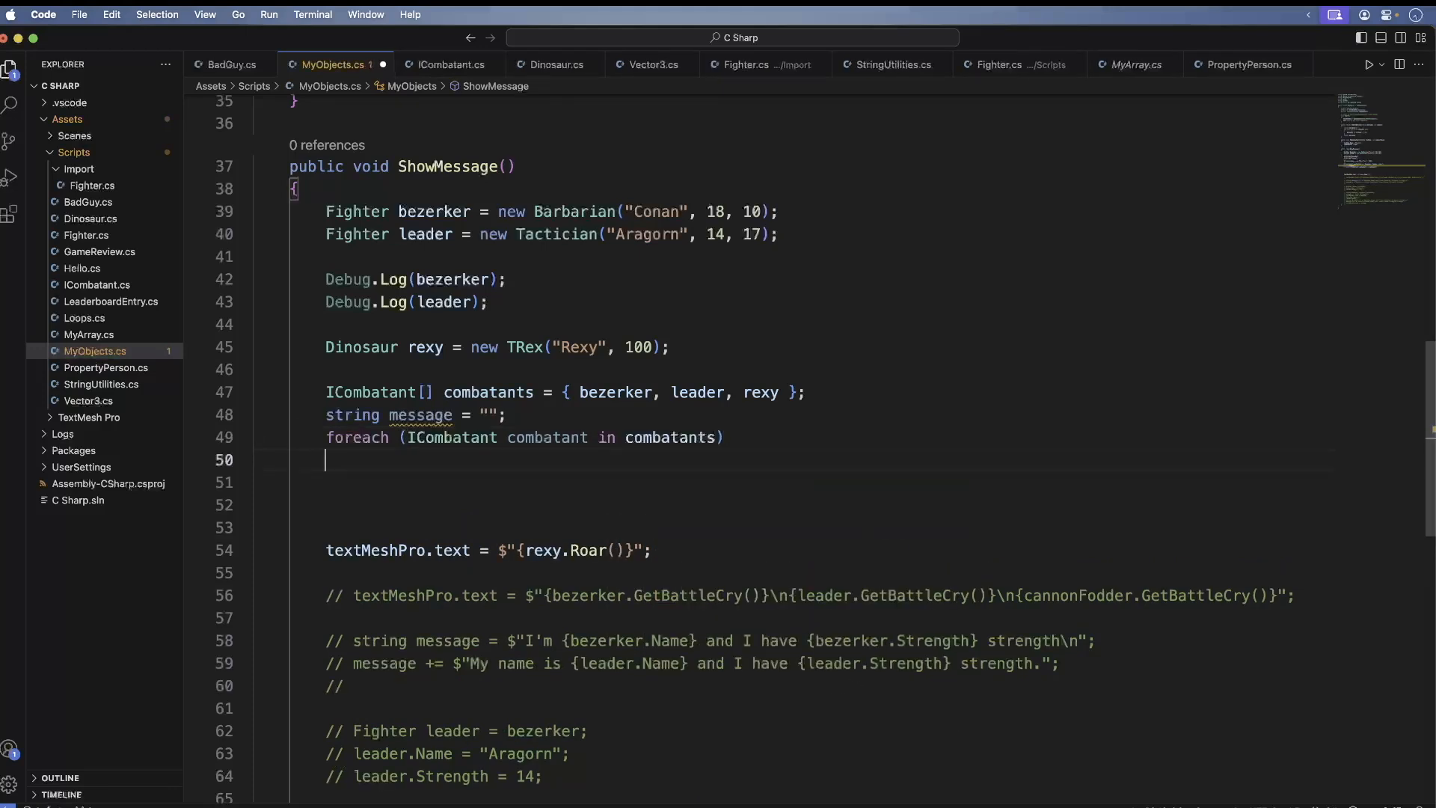
- Append $"{combatant.GetBattleCry()}\n" to message inside the loop
type("message +=")
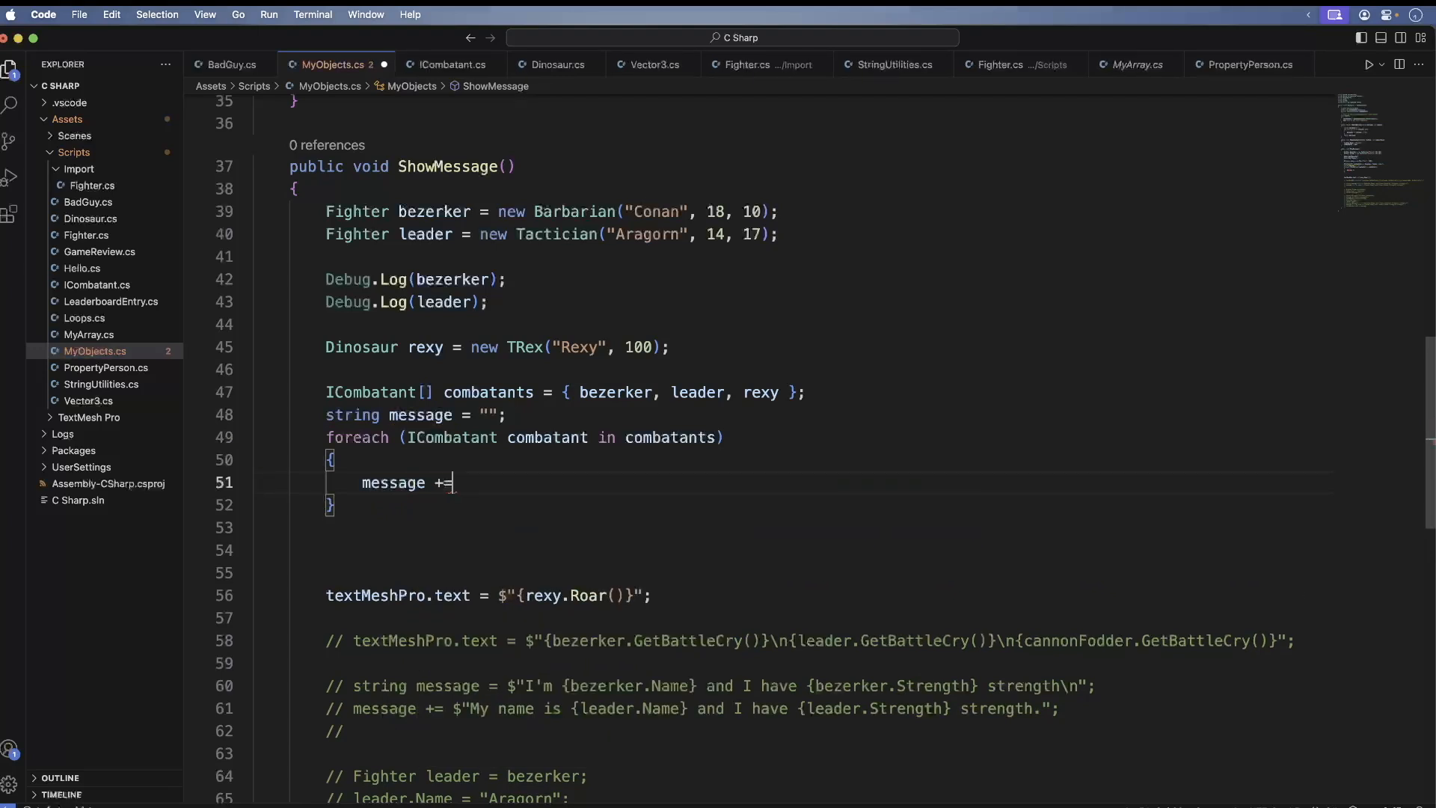
type("$")
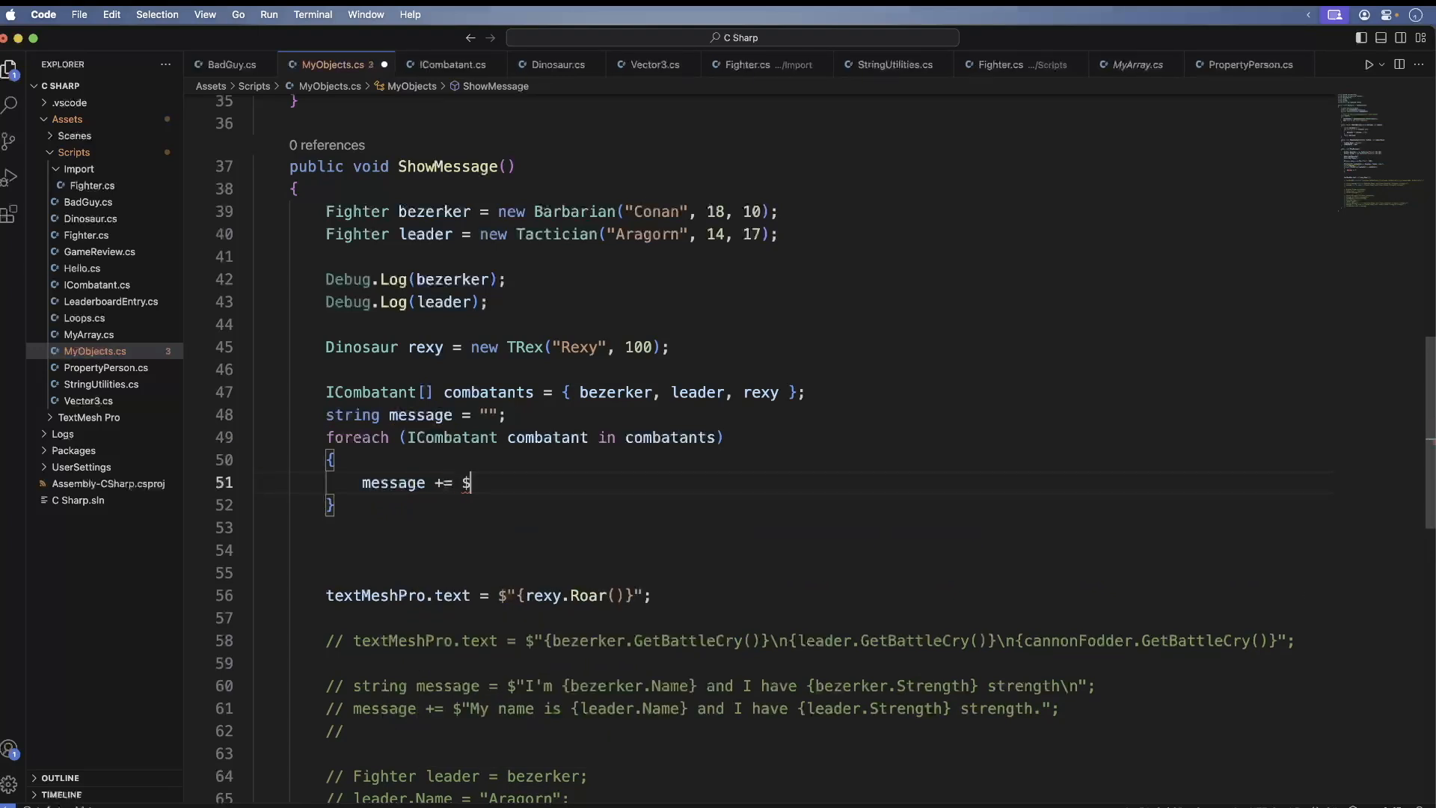
type("{")
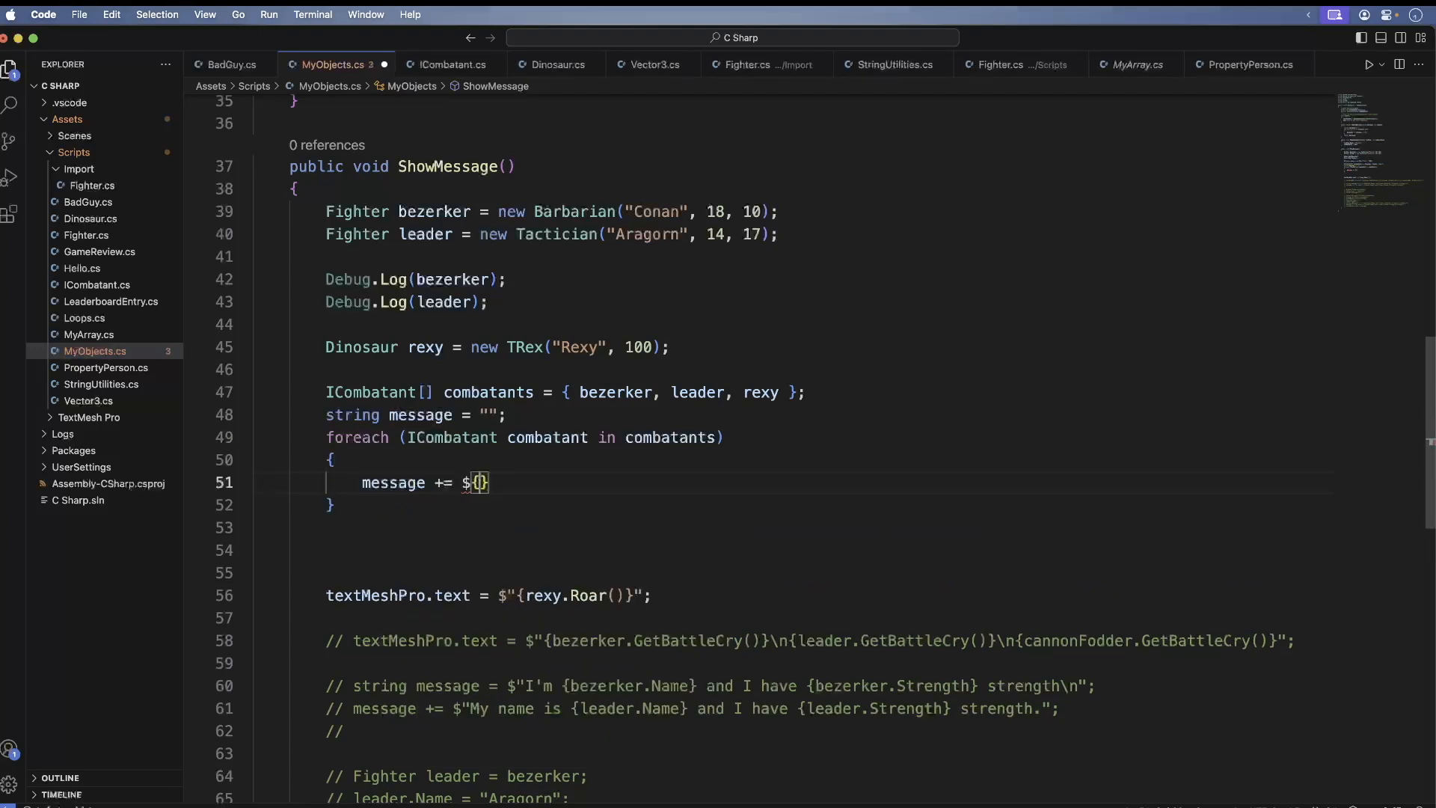
type("combatant.")
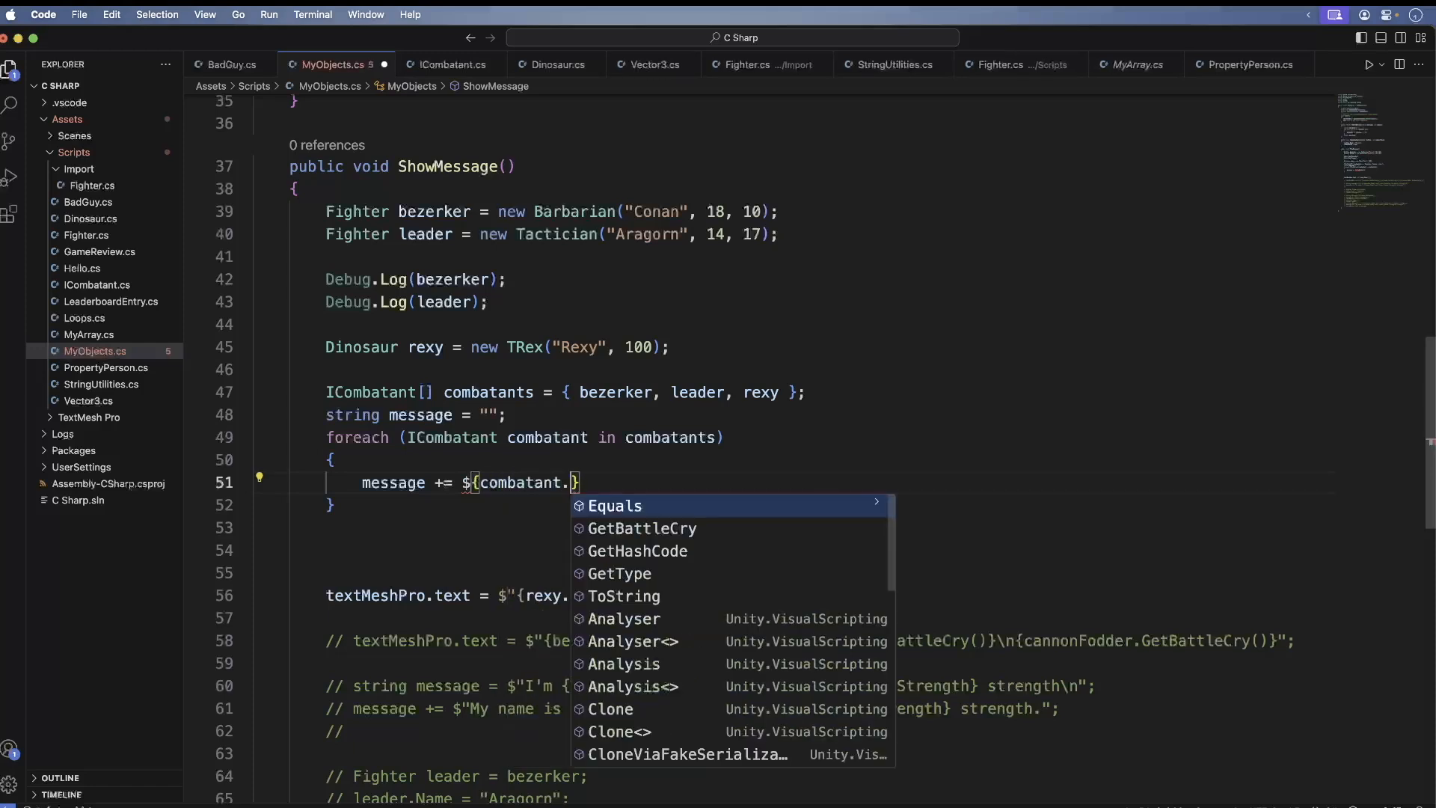
left_click(642, 527)
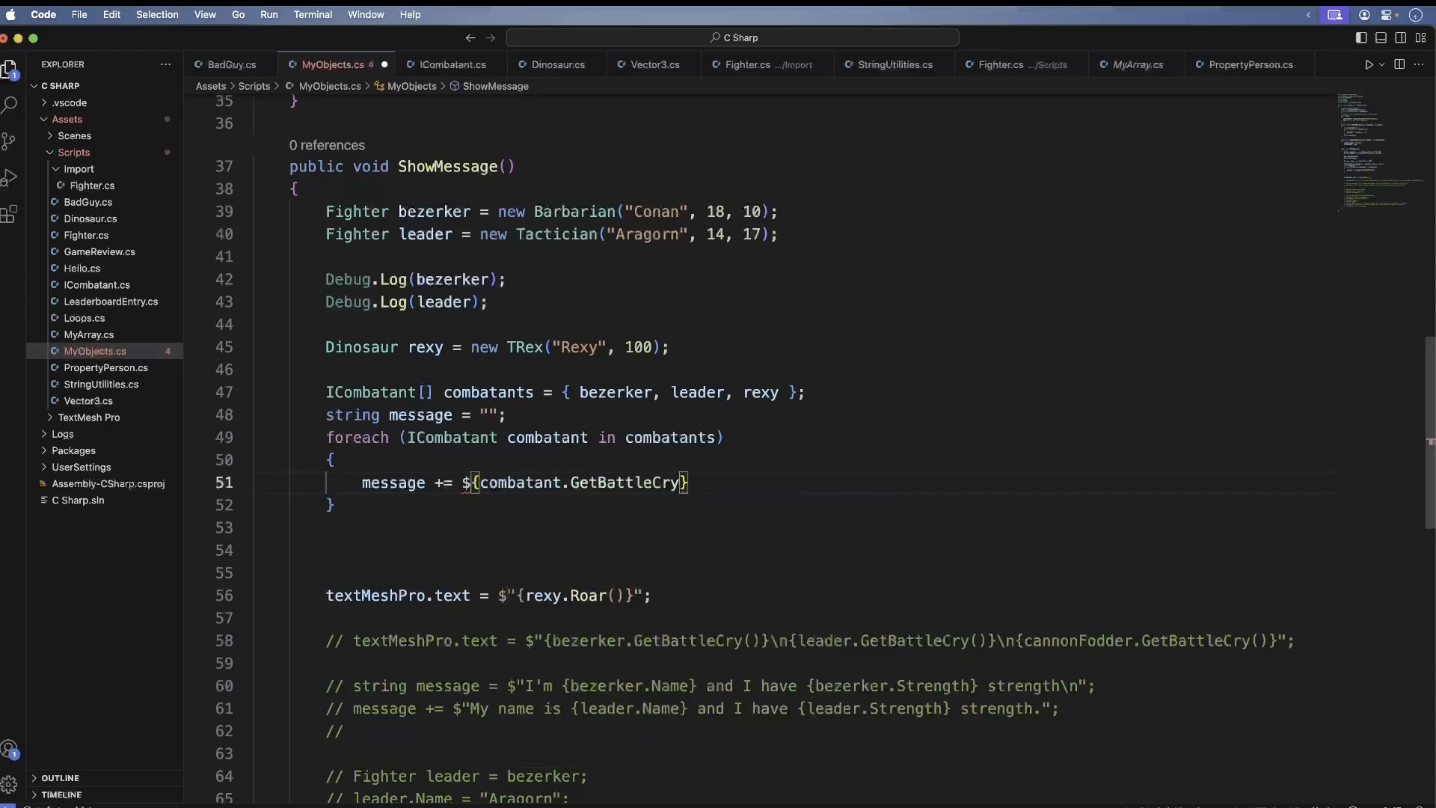
type("()")
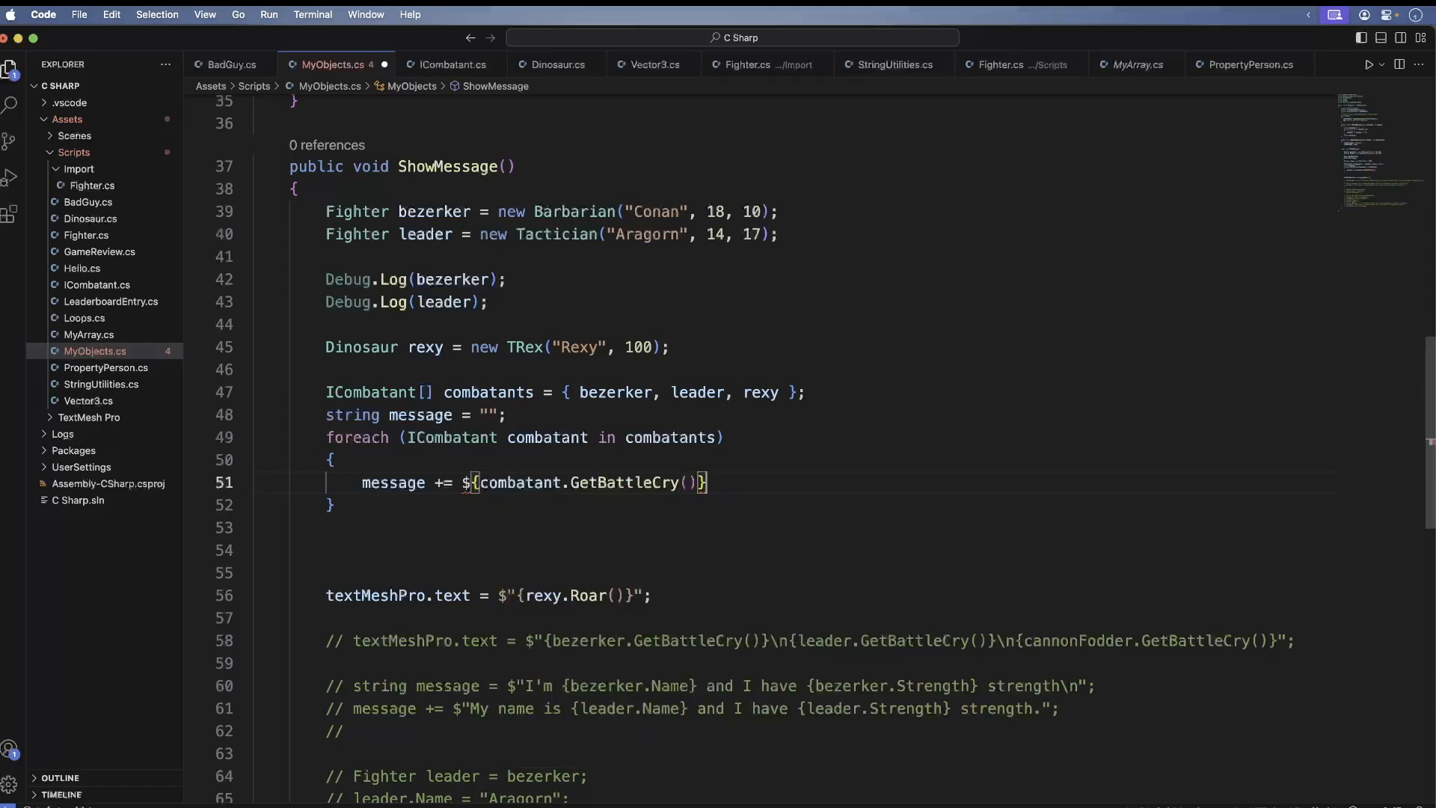
type("\\n\"")
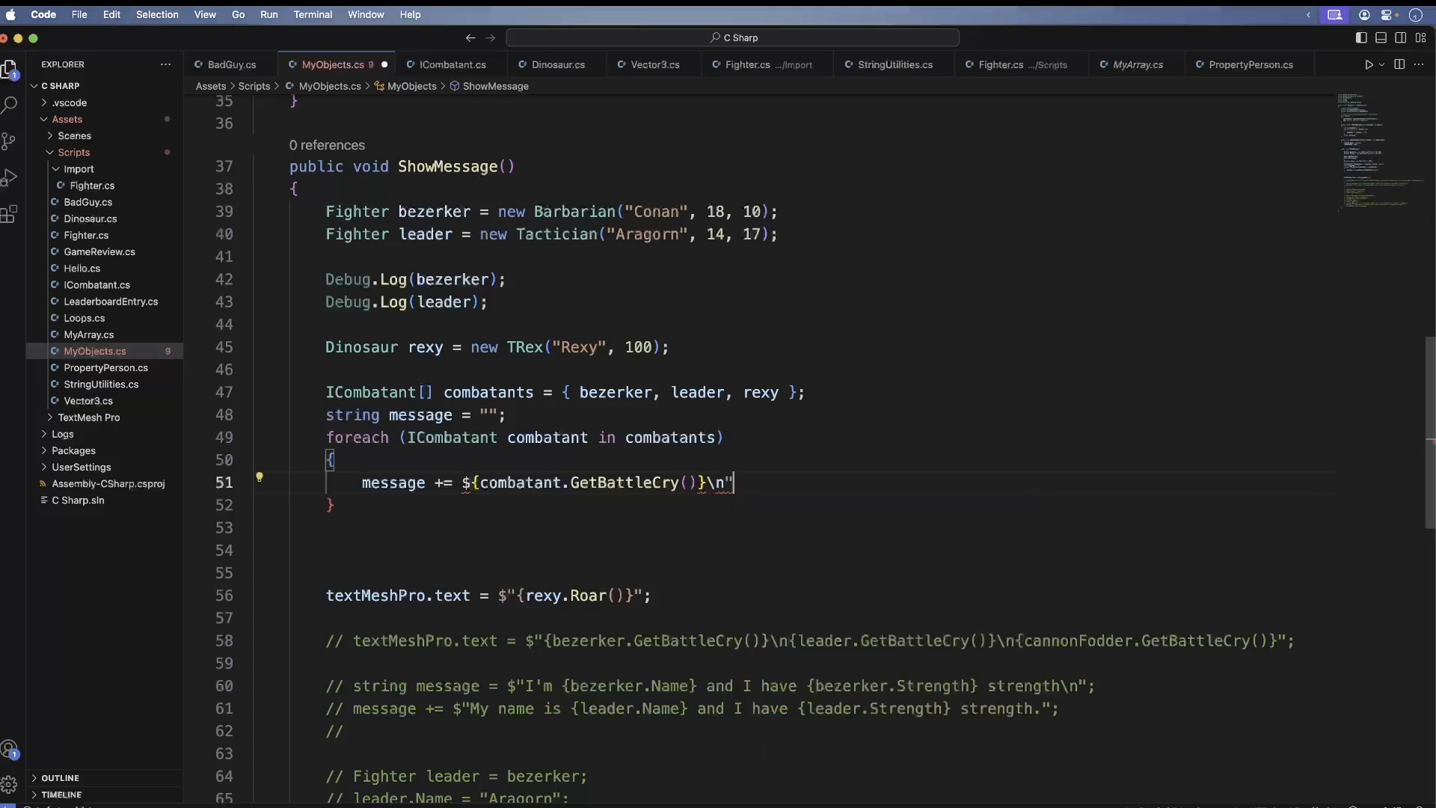
type(";")
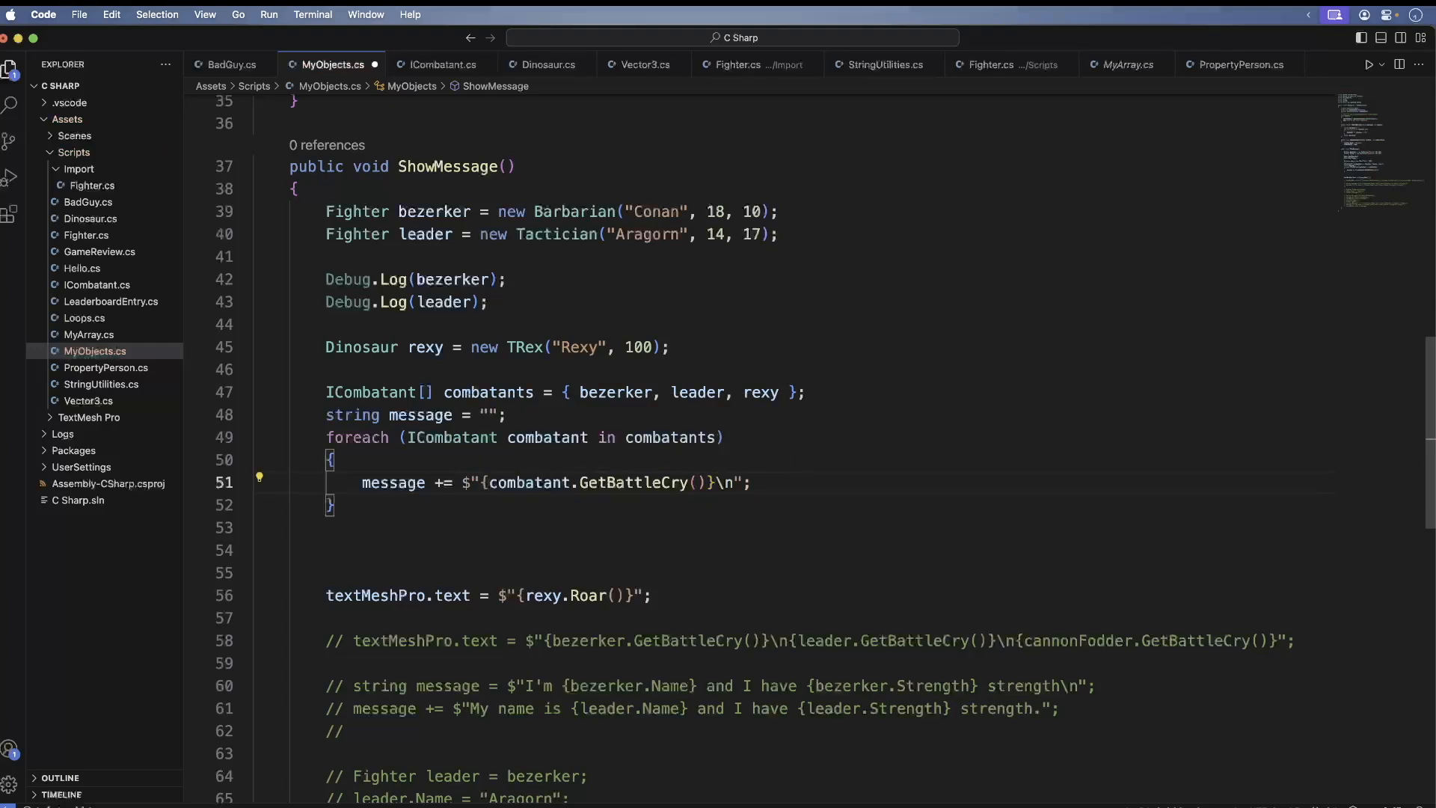
left_click(266, 573)
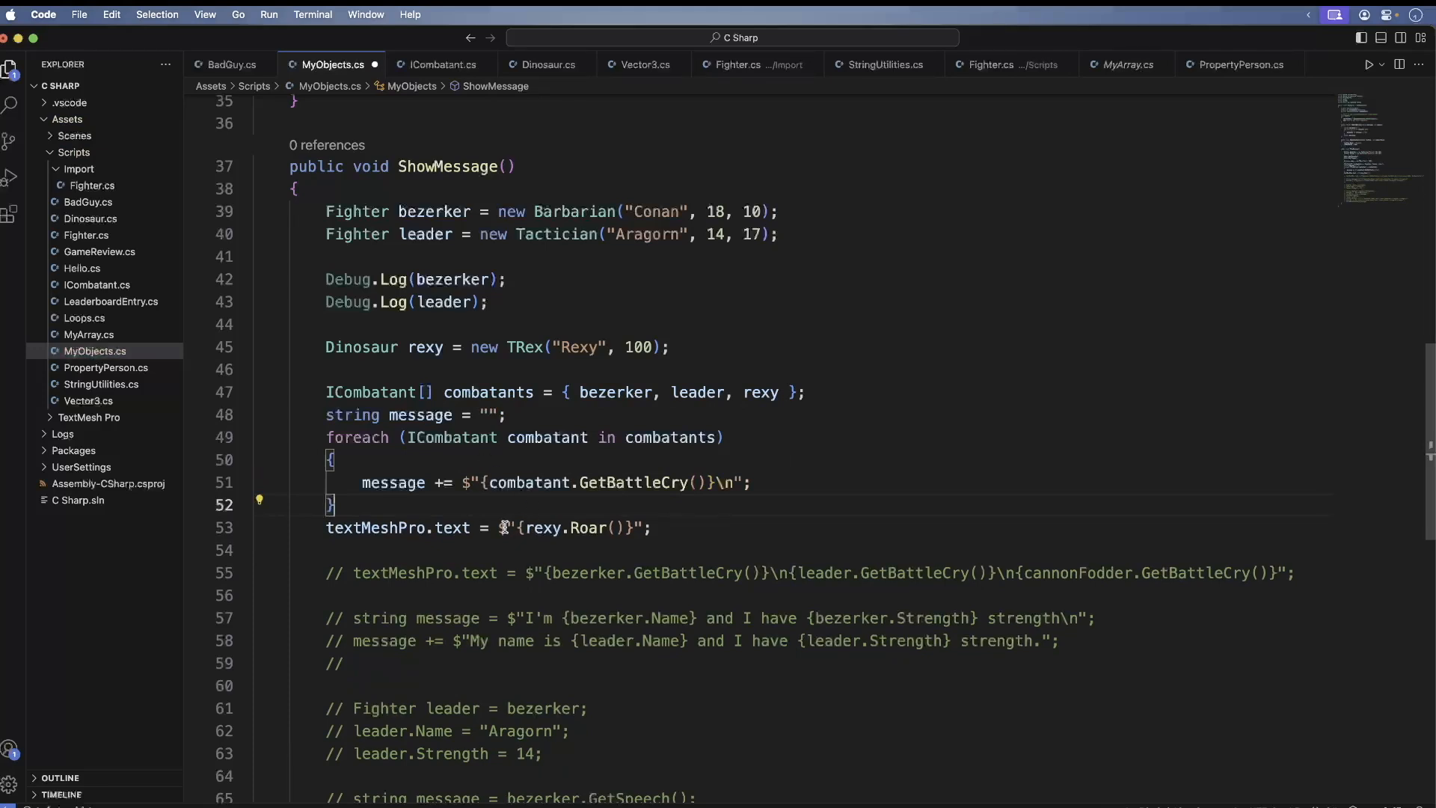
- Replace rexy.Roar() with message in the textMeshPro.text assignment
double_click(569, 528)
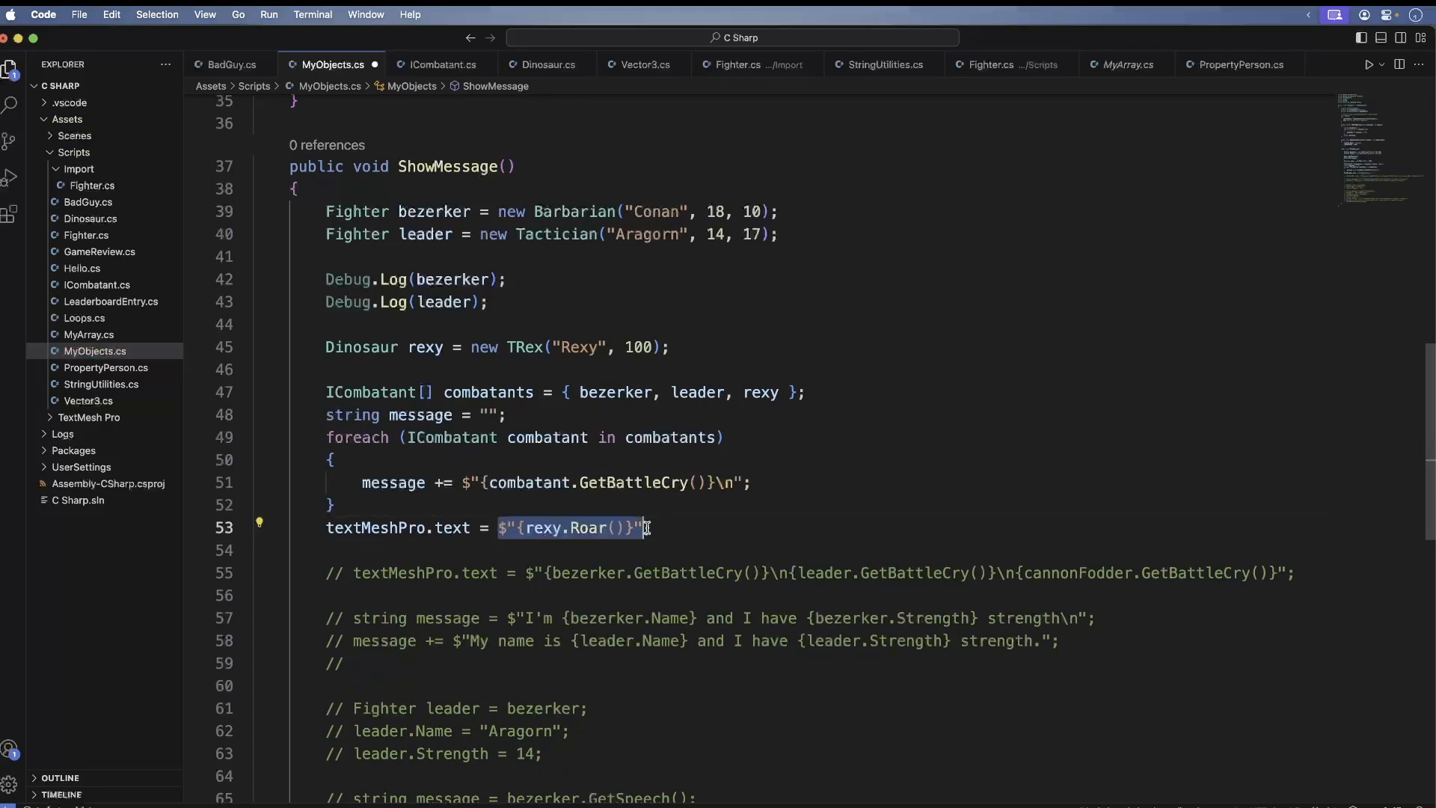
type("message")
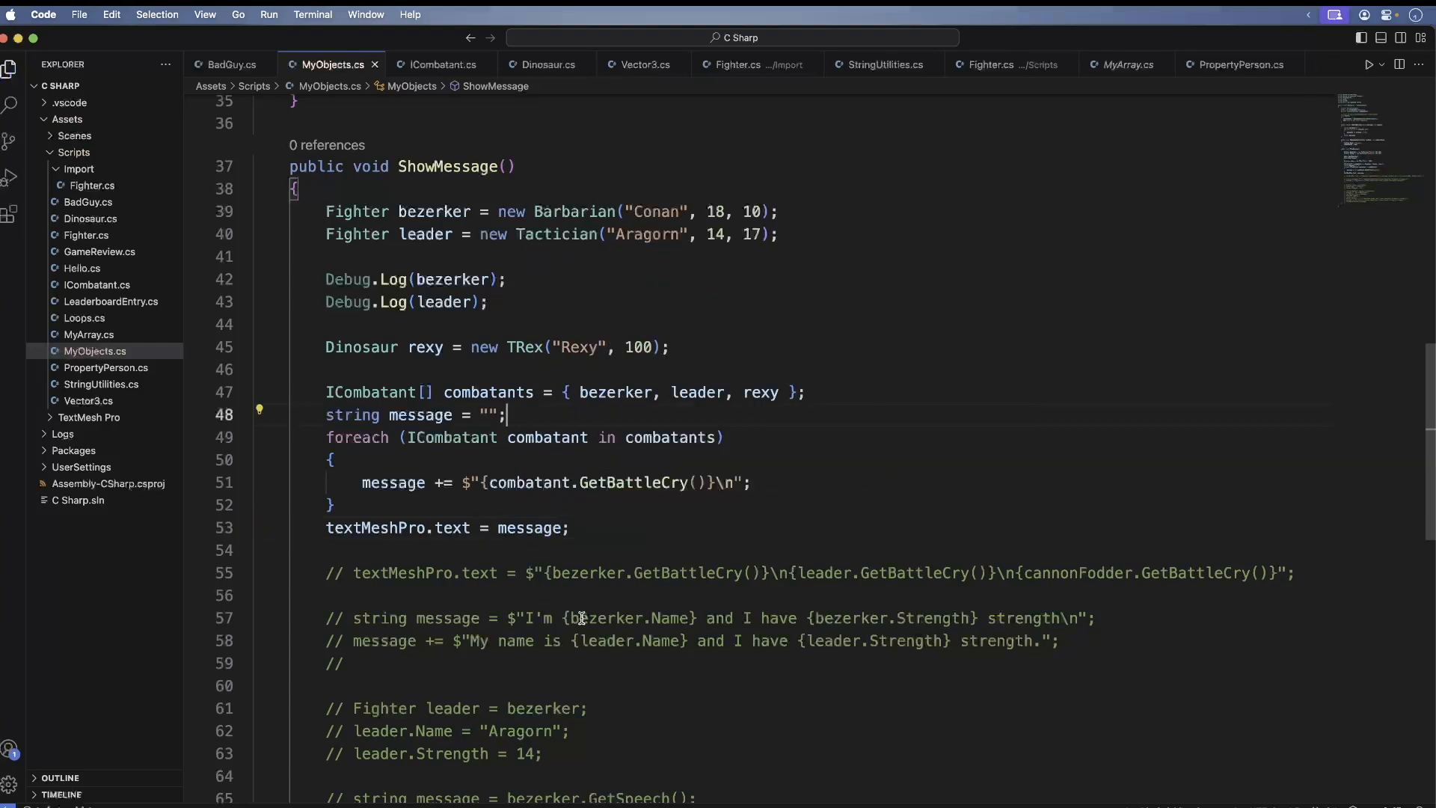
mouse_move(570, 607)
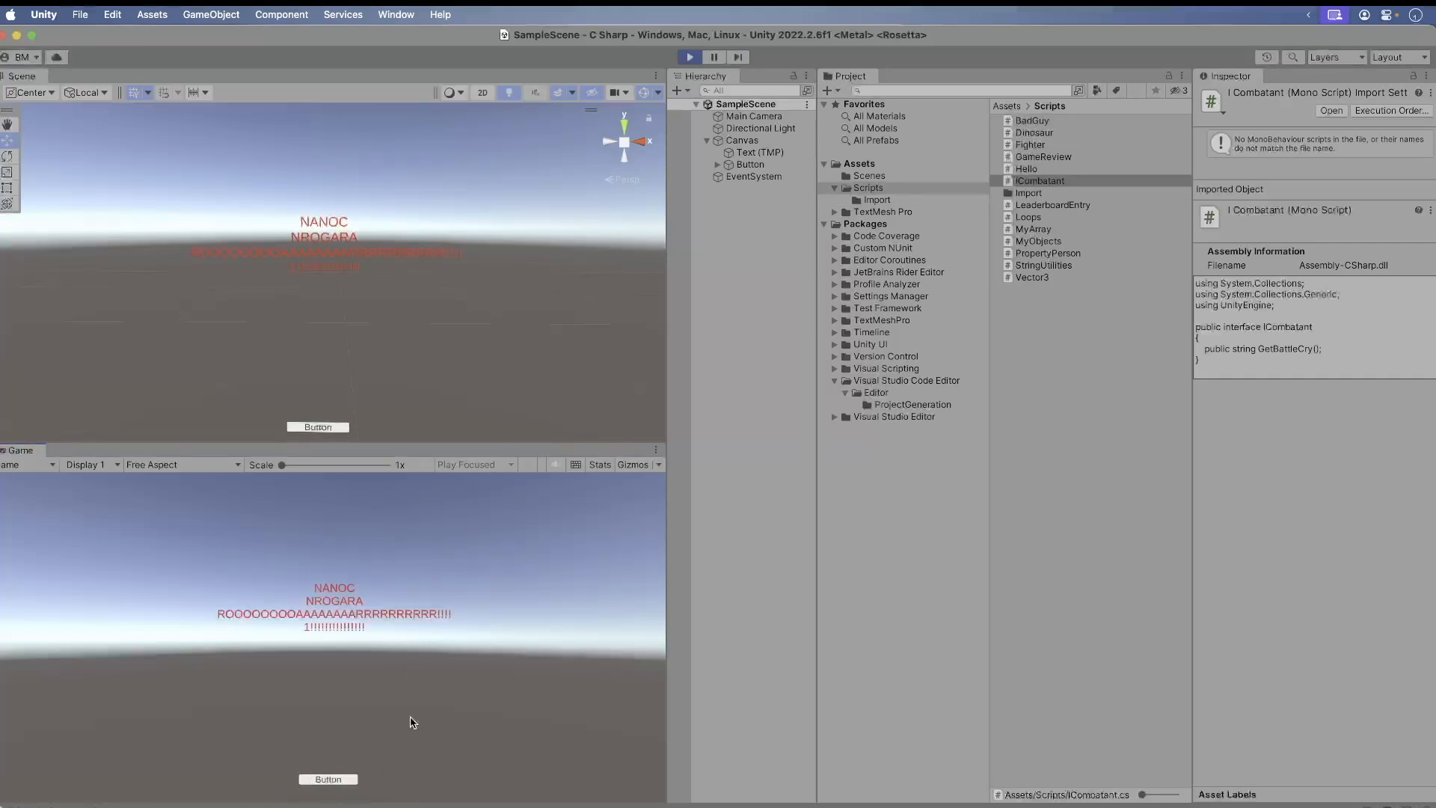
mouse_move(406, 720)
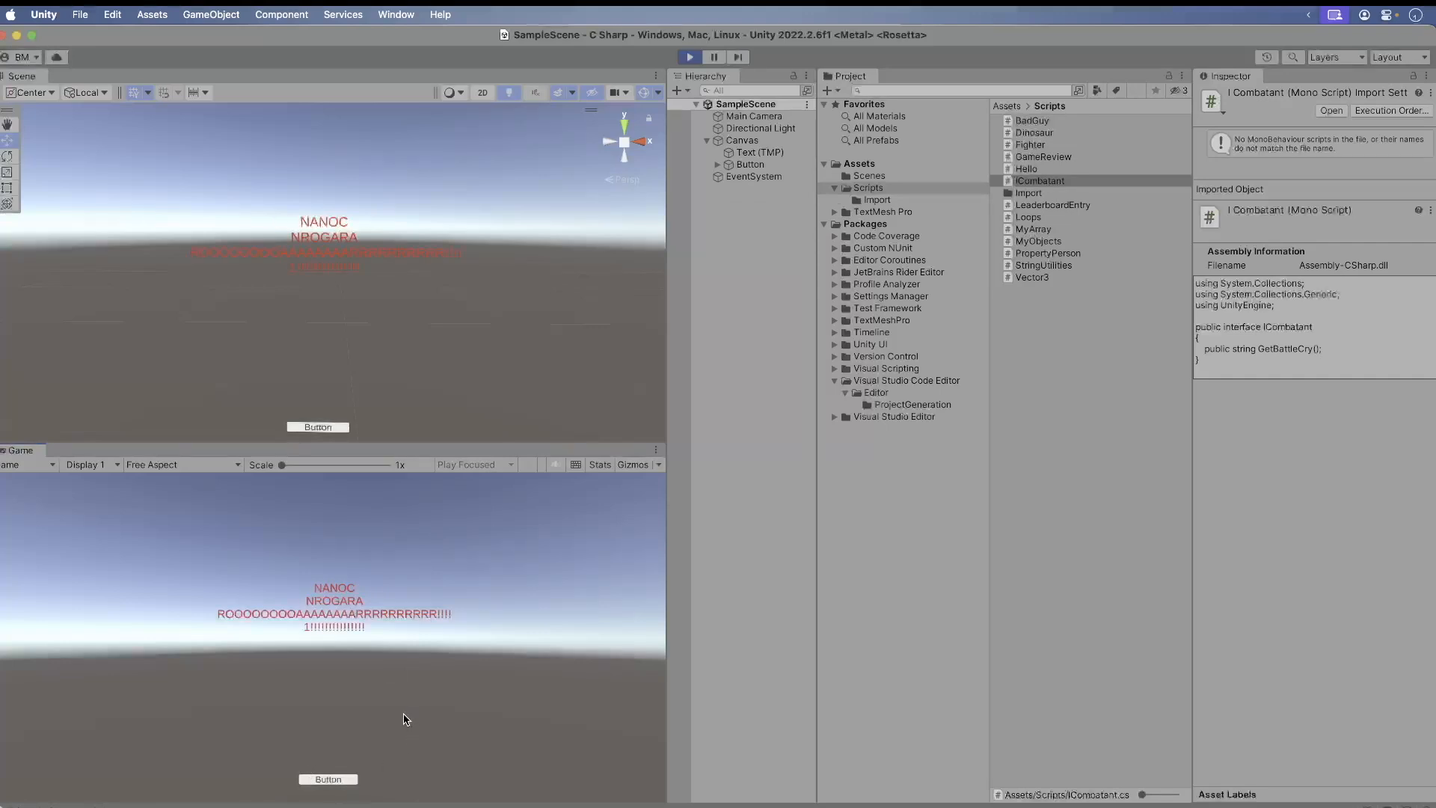